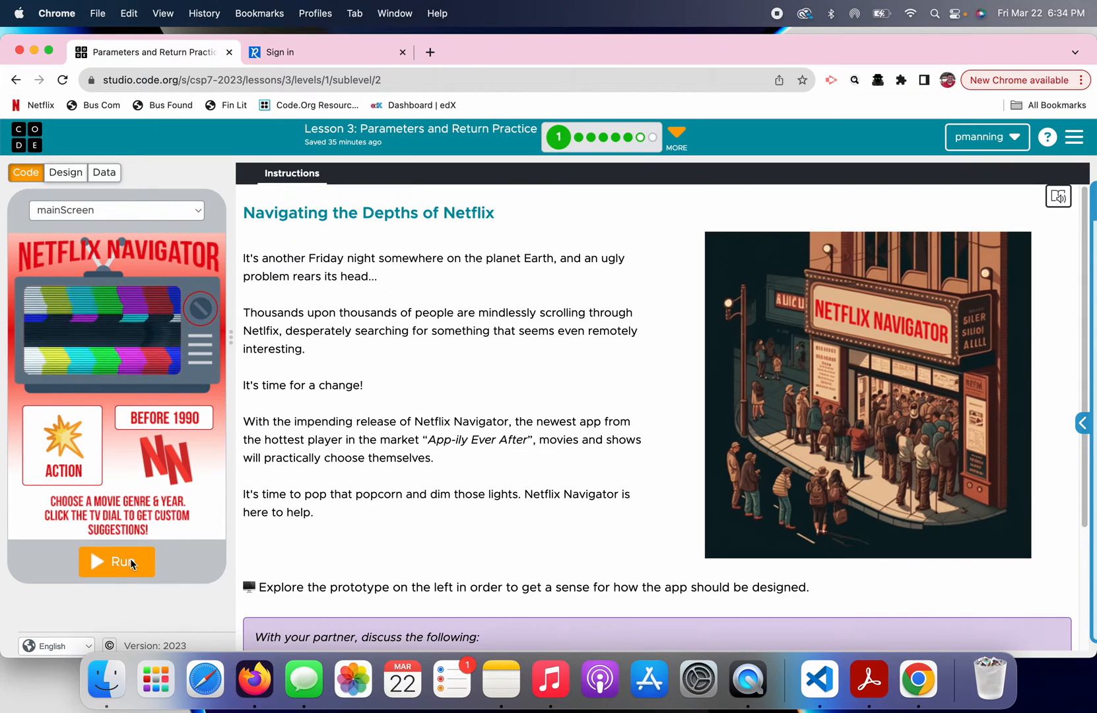
# Run the prototype, cycling genres and year ranges until the dial suggests 'The Pelican Brief'.
pyautogui.click(117, 561)
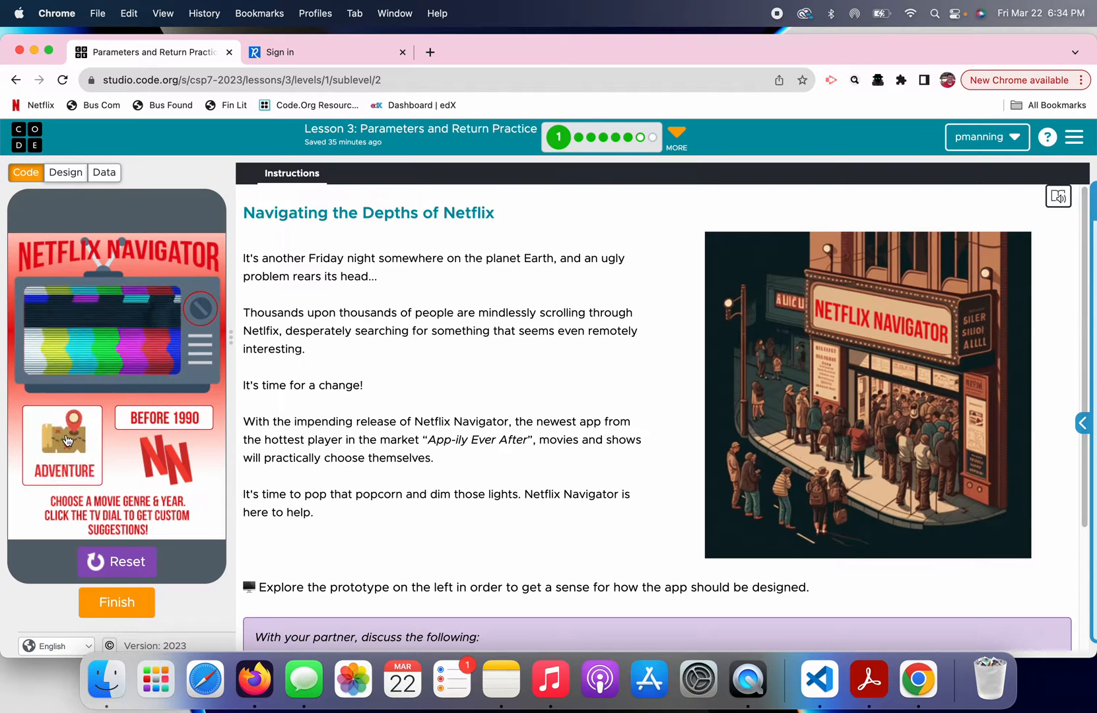
pyautogui.click(200, 309)
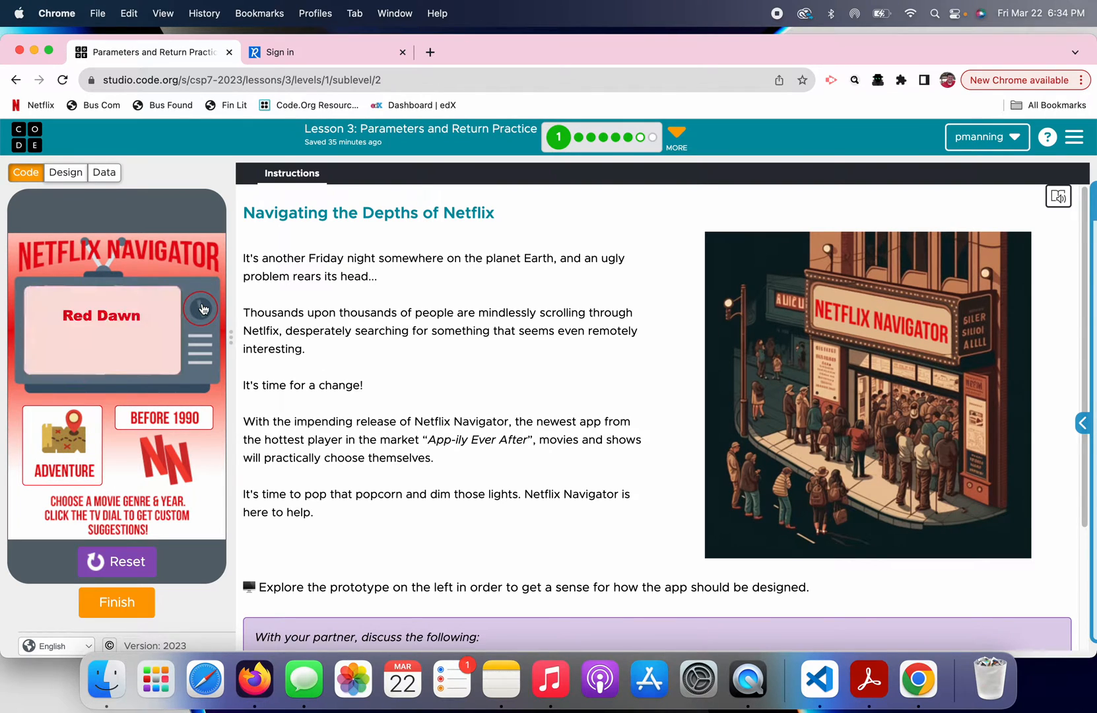
pyautogui.click(202, 308)
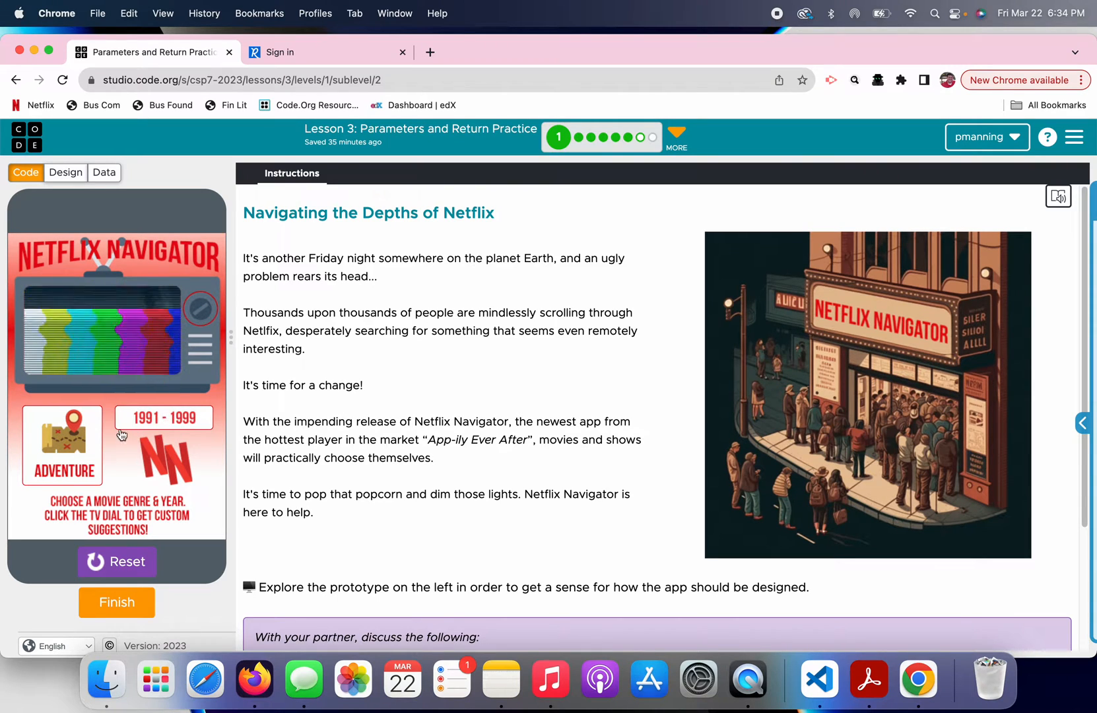
pyautogui.click(200, 309)
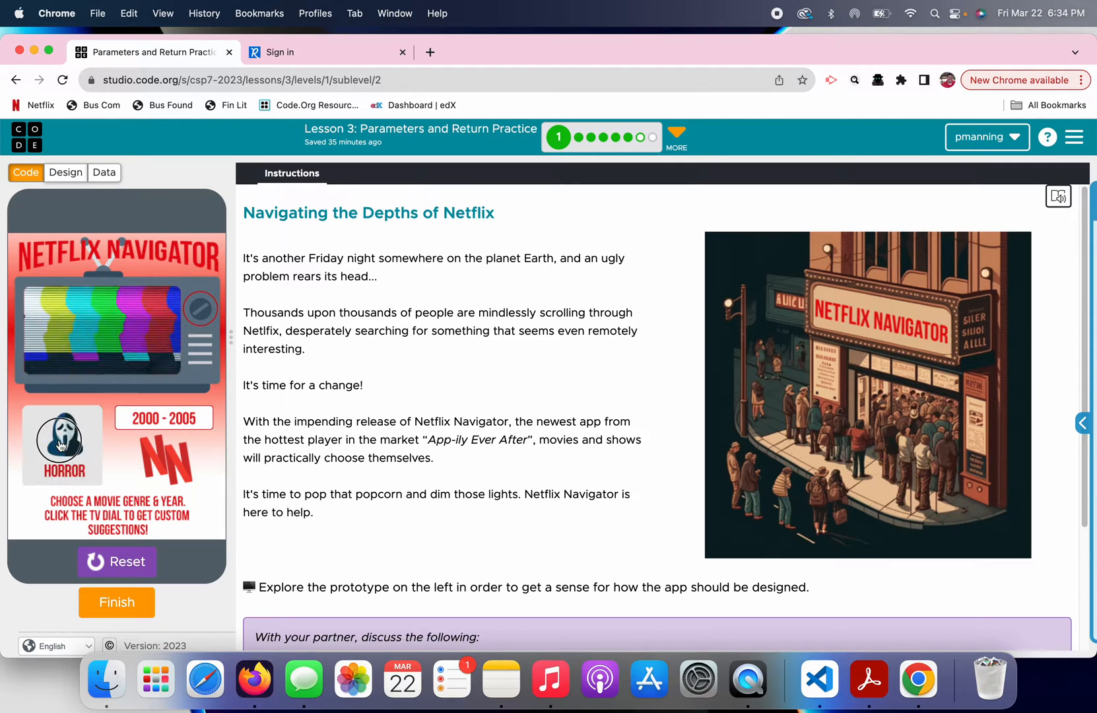
pyautogui.click(201, 309)
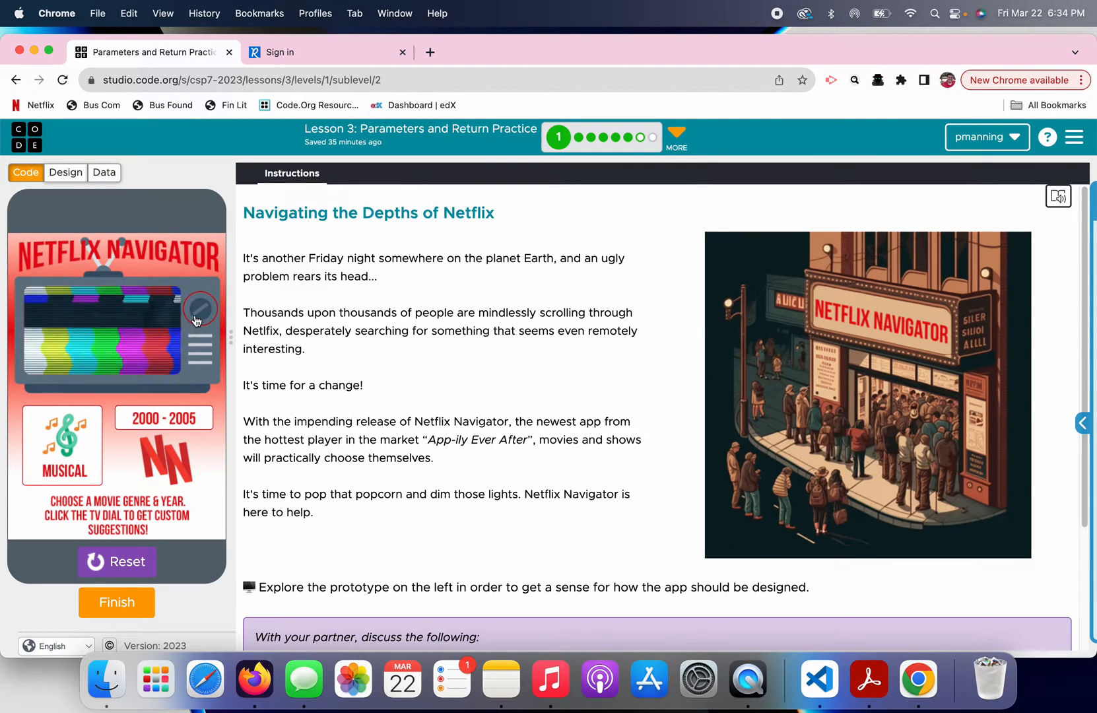
pyautogui.click(199, 314)
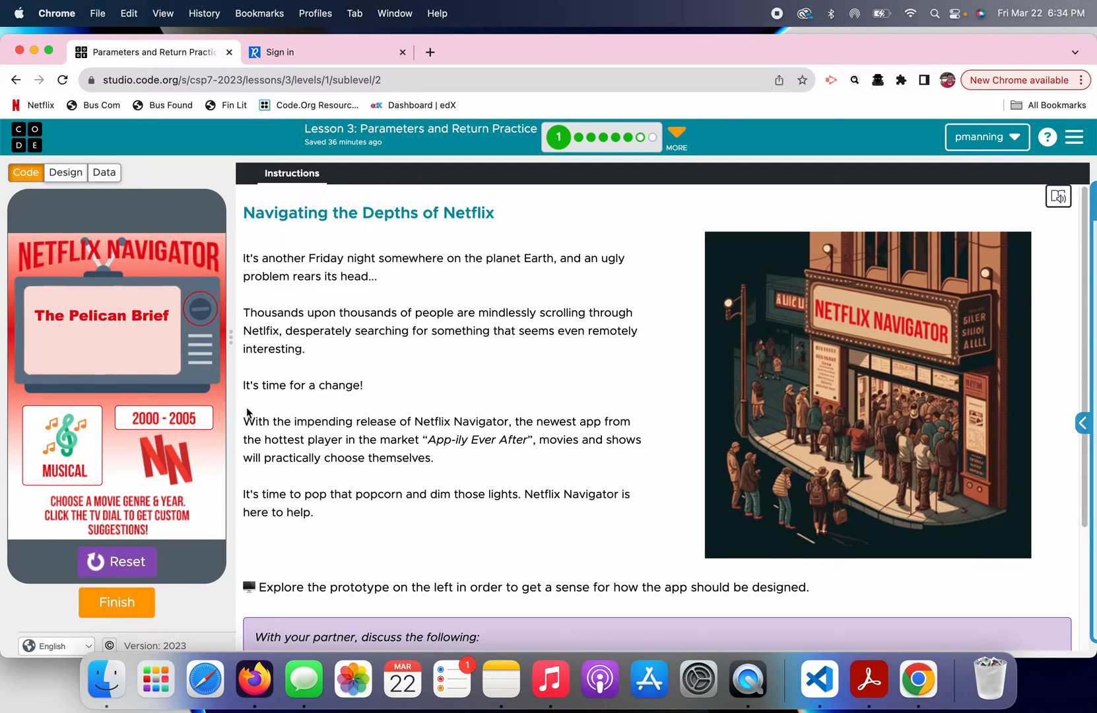
pyautogui.moveTo(359, 569)
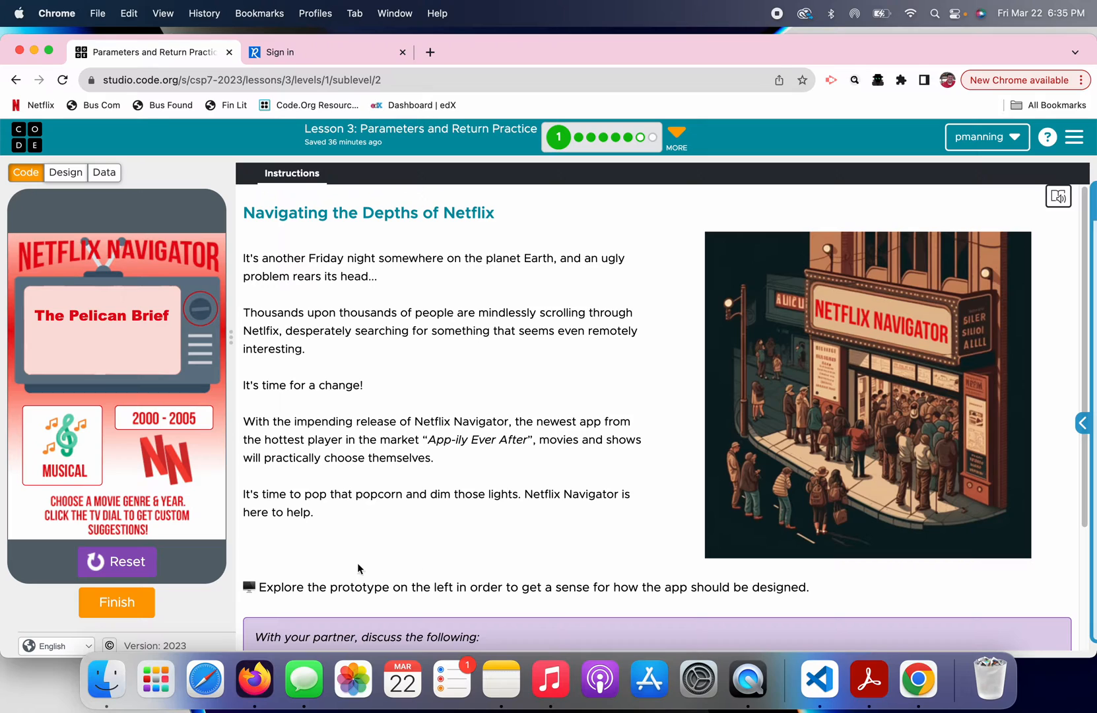
pyautogui.moveTo(98, 369)
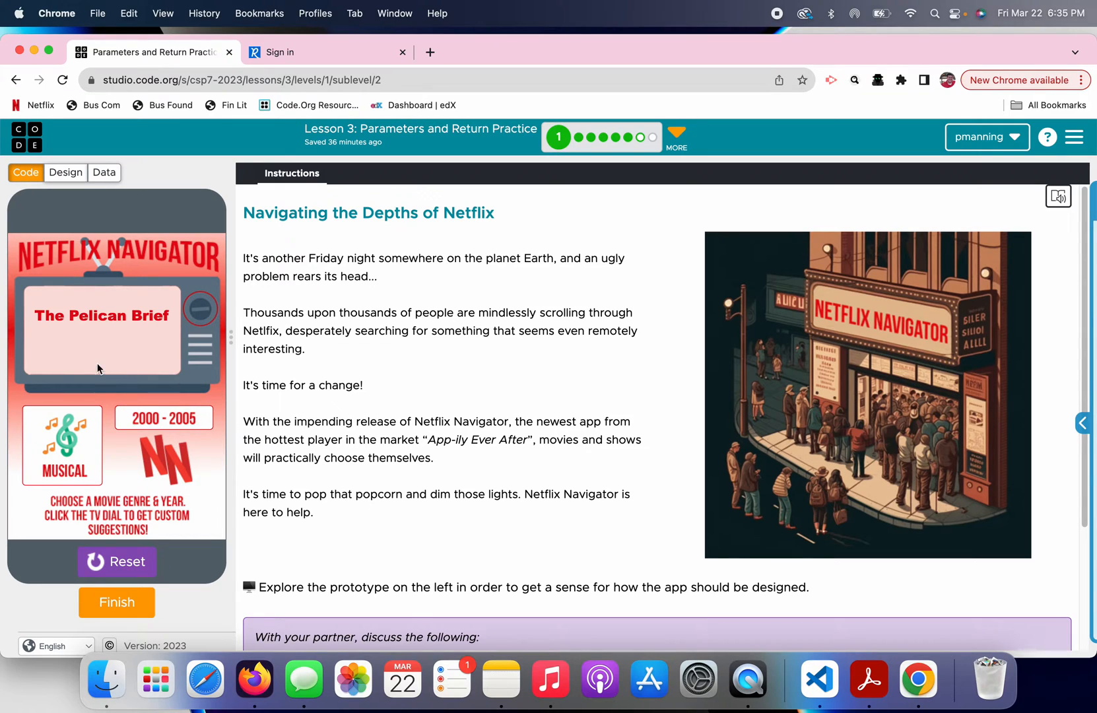
pyautogui.moveTo(95, 375)
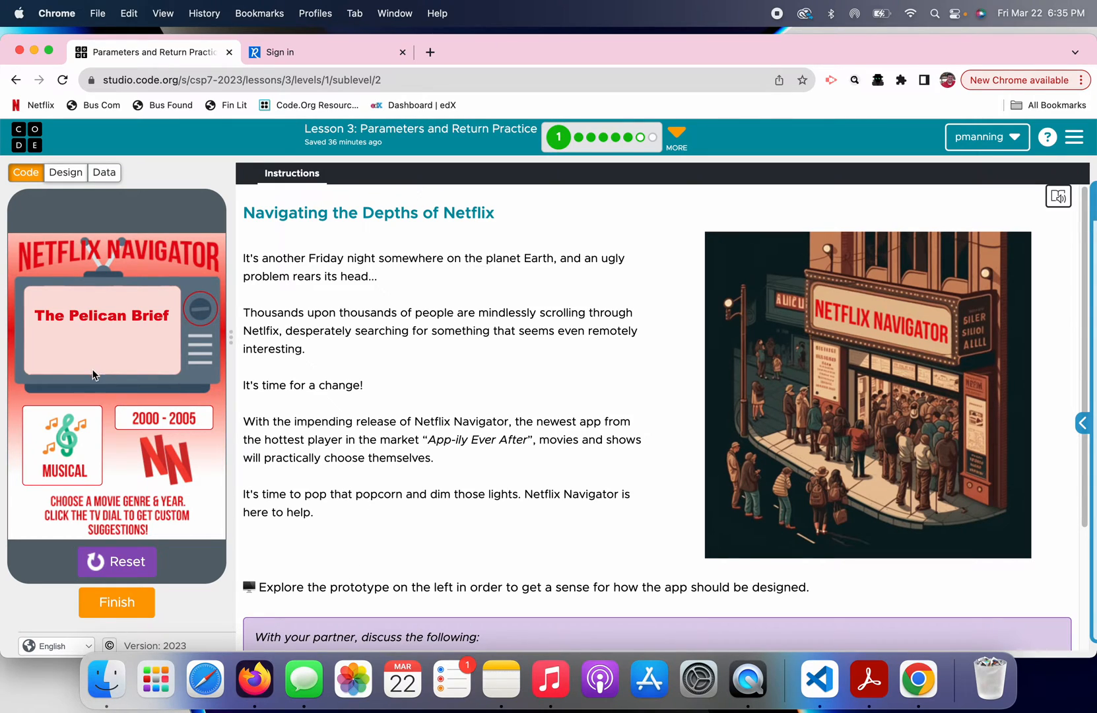
pyautogui.click(117, 602)
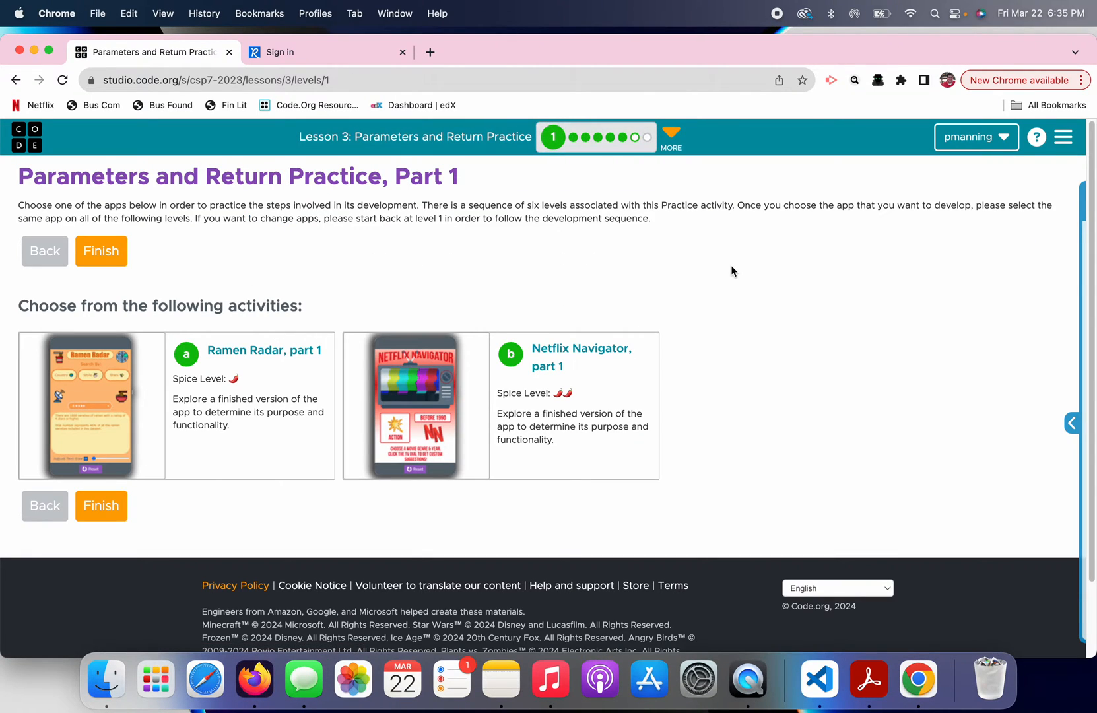
pyautogui.moveTo(621, 202)
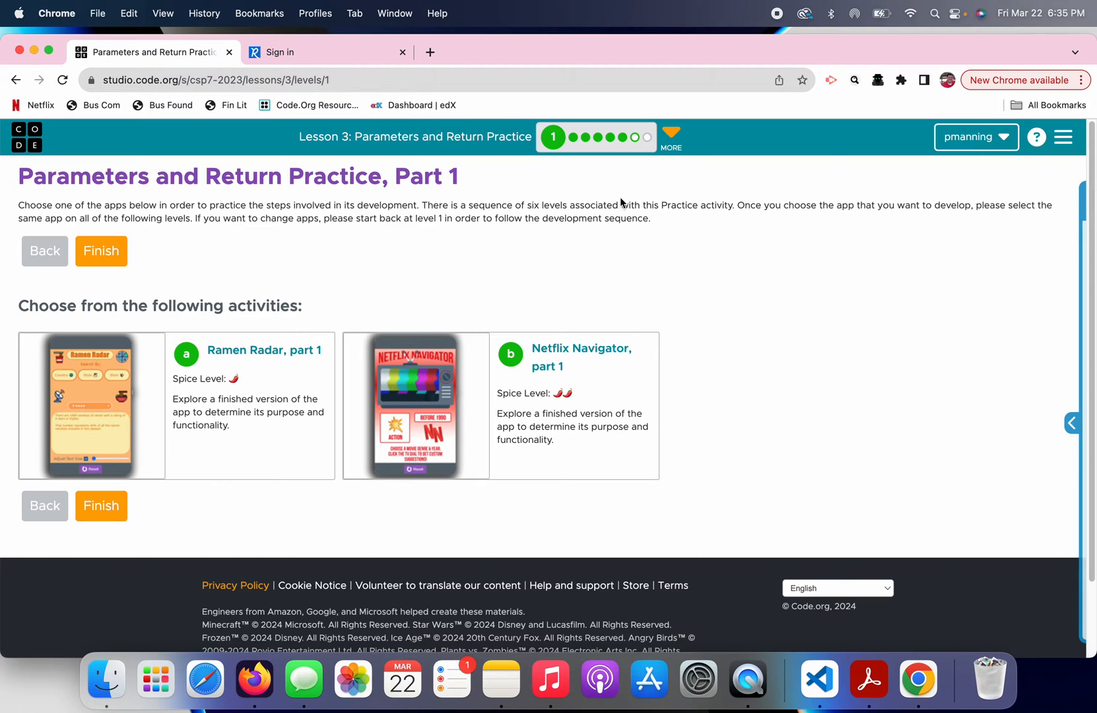
pyautogui.moveTo(493, 248)
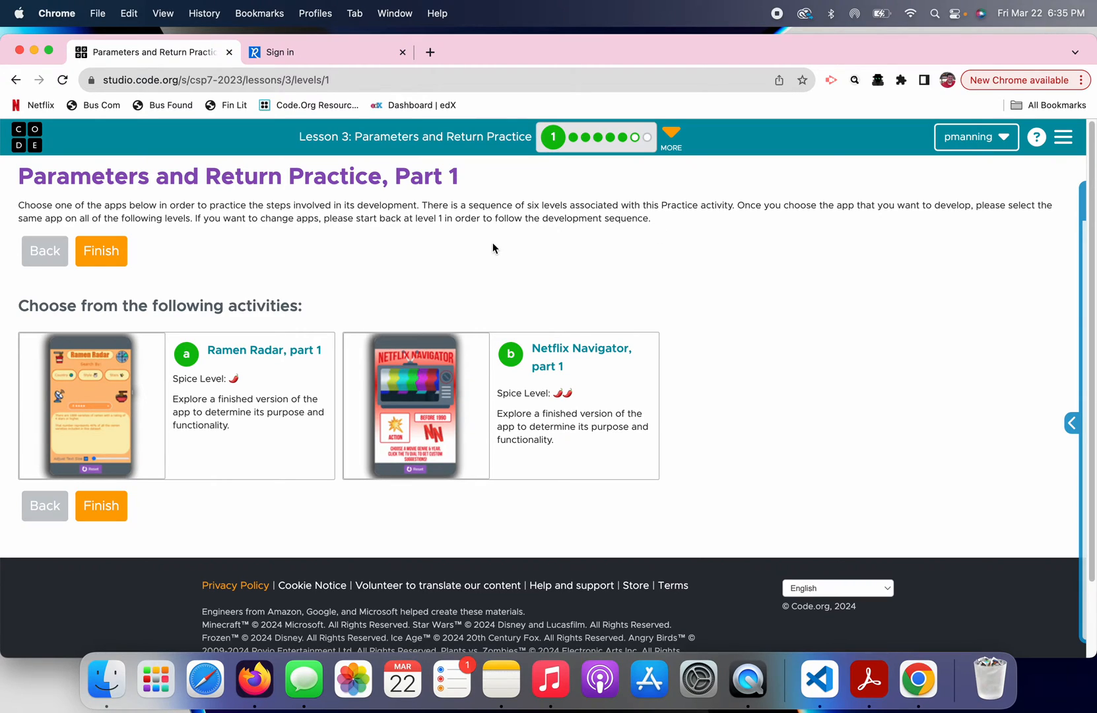
pyautogui.moveTo(501, 235)
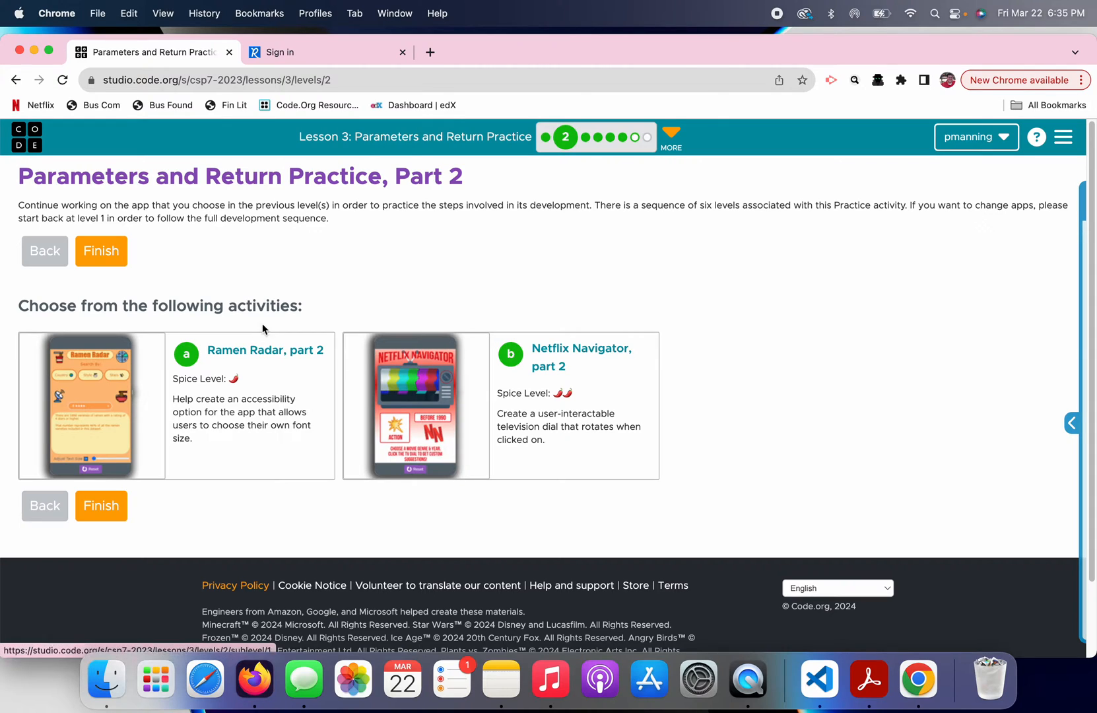
pyautogui.moveTo(270, 309)
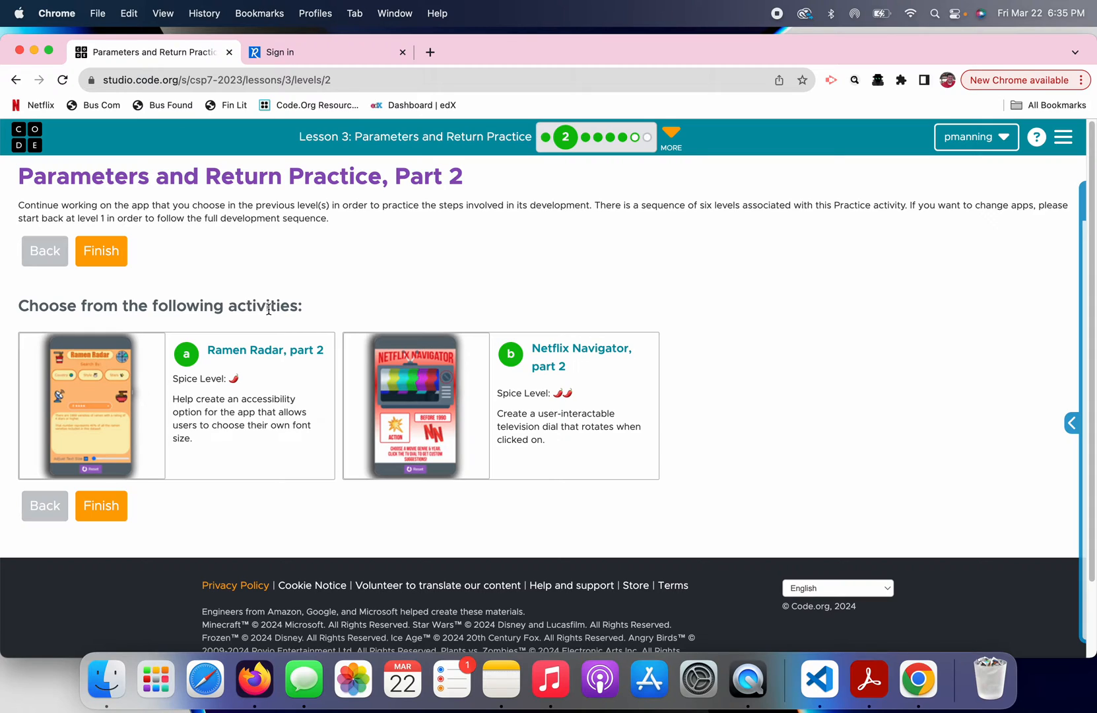
pyautogui.moveTo(248, 342)
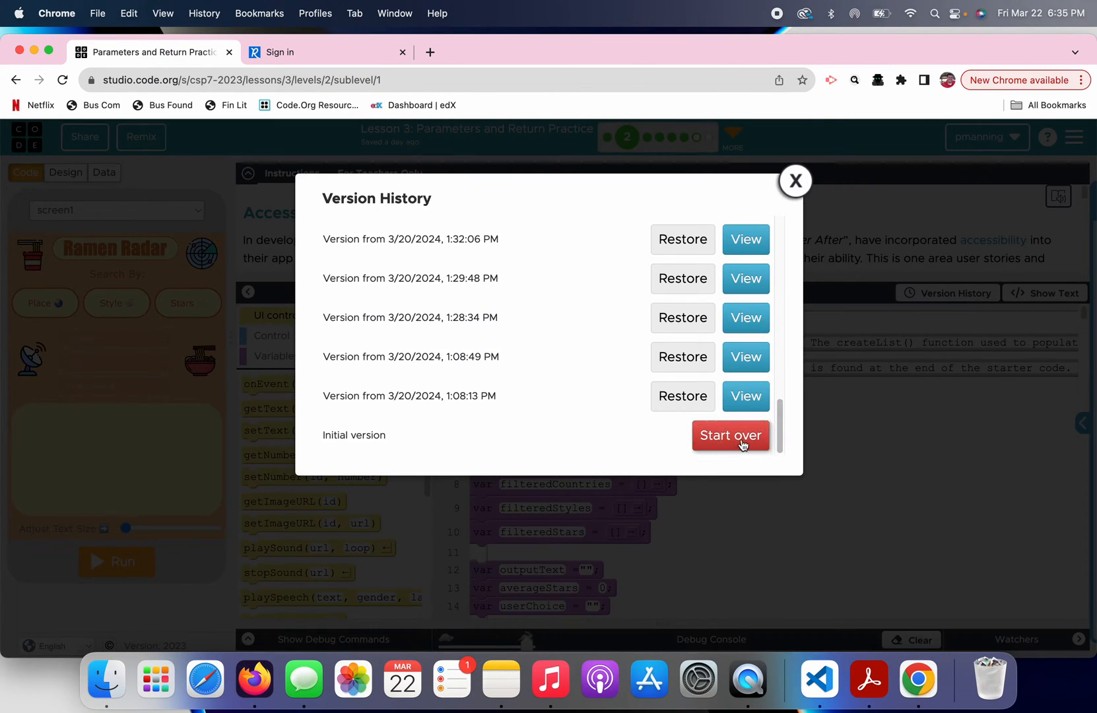
# Reset the Ramen Radar code to its initial version and return to the Part 2 list.
pyautogui.click(731, 435)
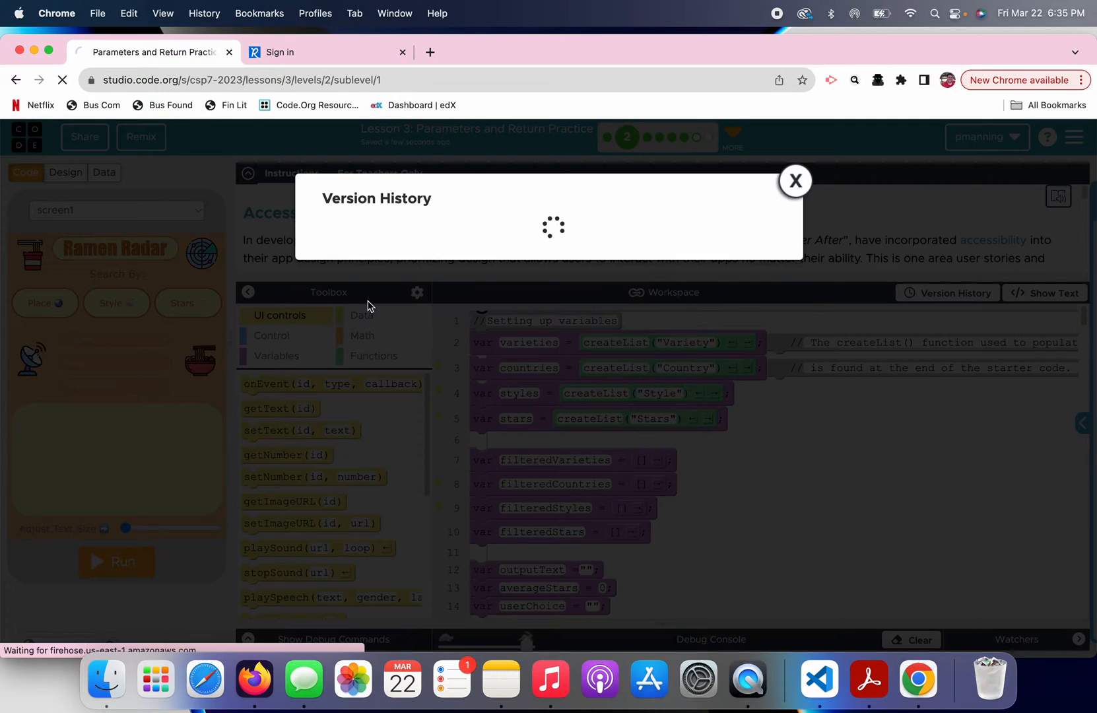
pyautogui.click(794, 180)
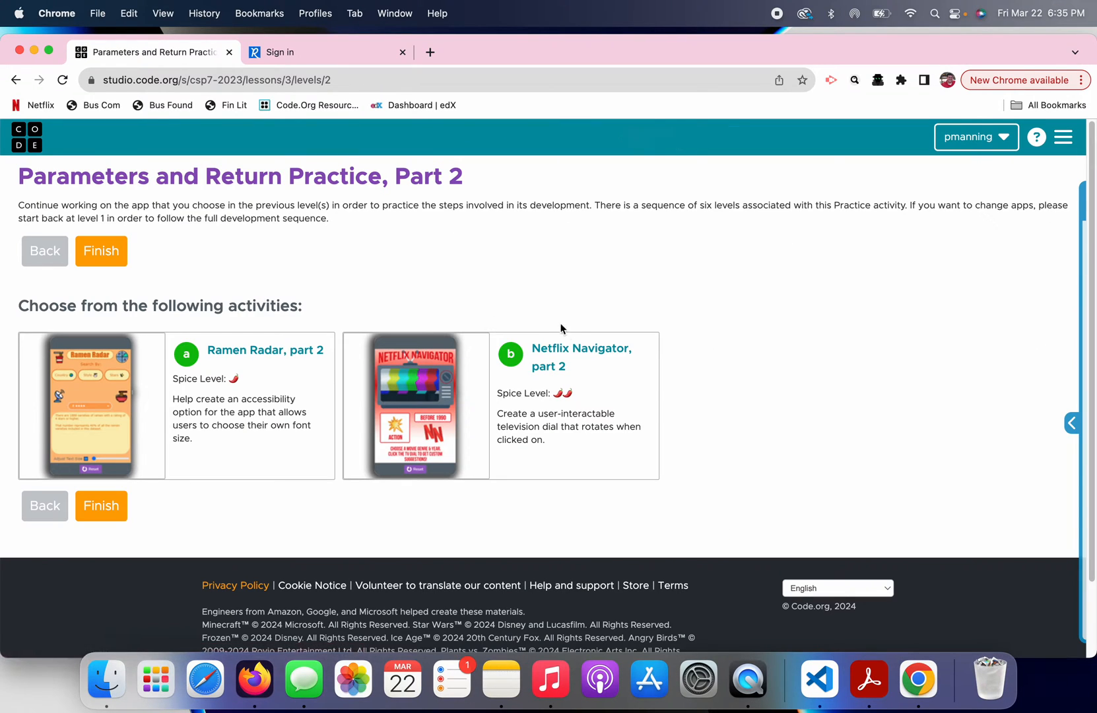
# Open Netflix Navigator part 2 in text view and start it over from Version History.
pyautogui.click(581, 357)
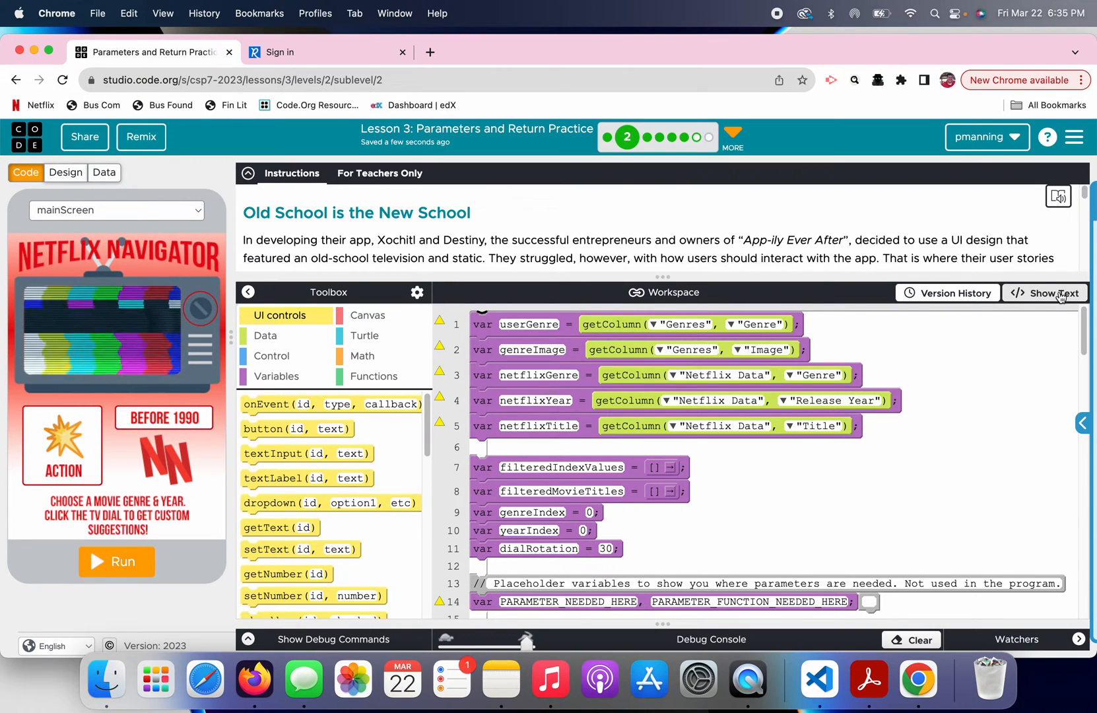
pyautogui.click(1049, 292)
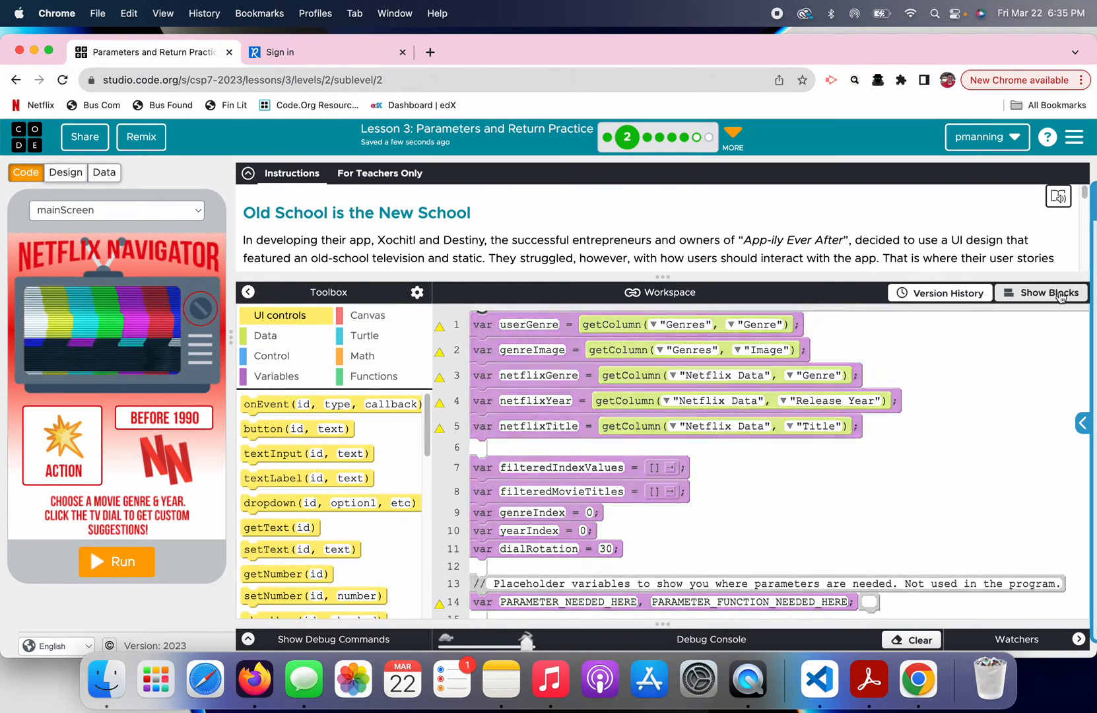
pyautogui.click(940, 292)
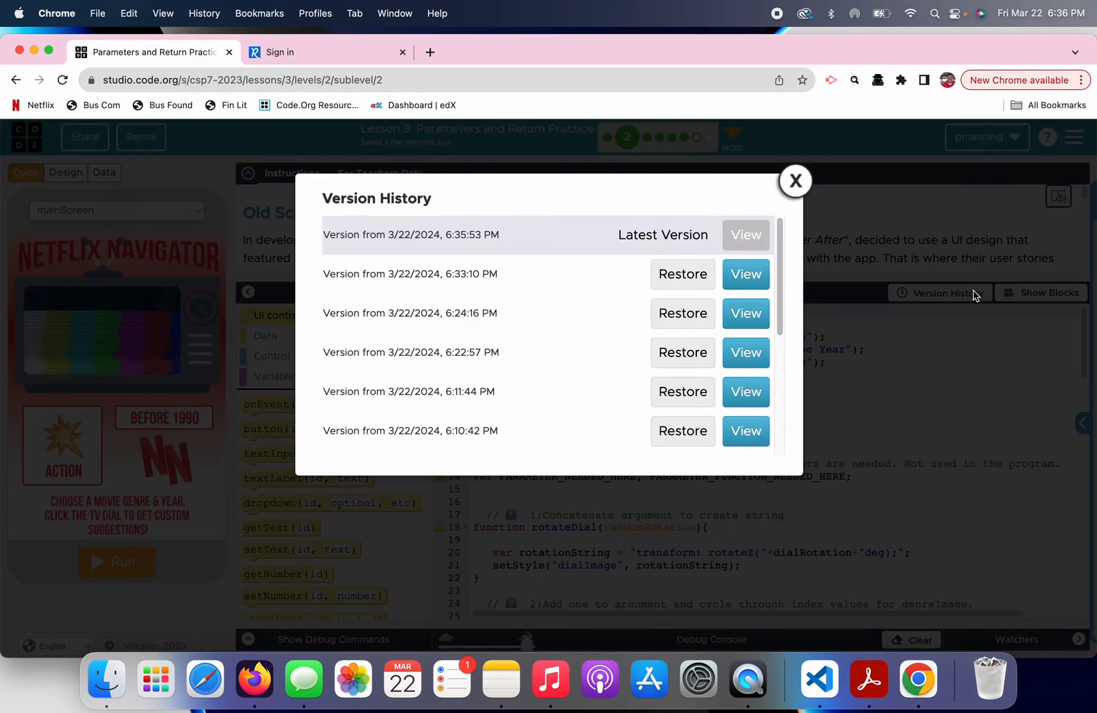
pyautogui.scroll(-3)
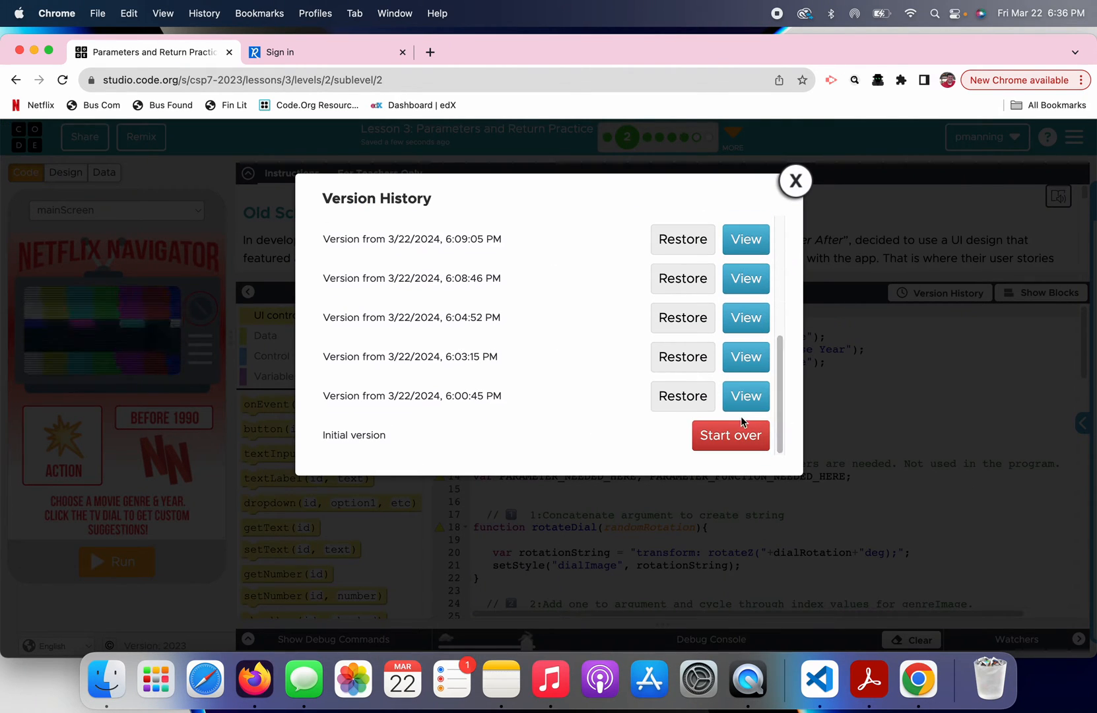
pyautogui.click(731, 435)
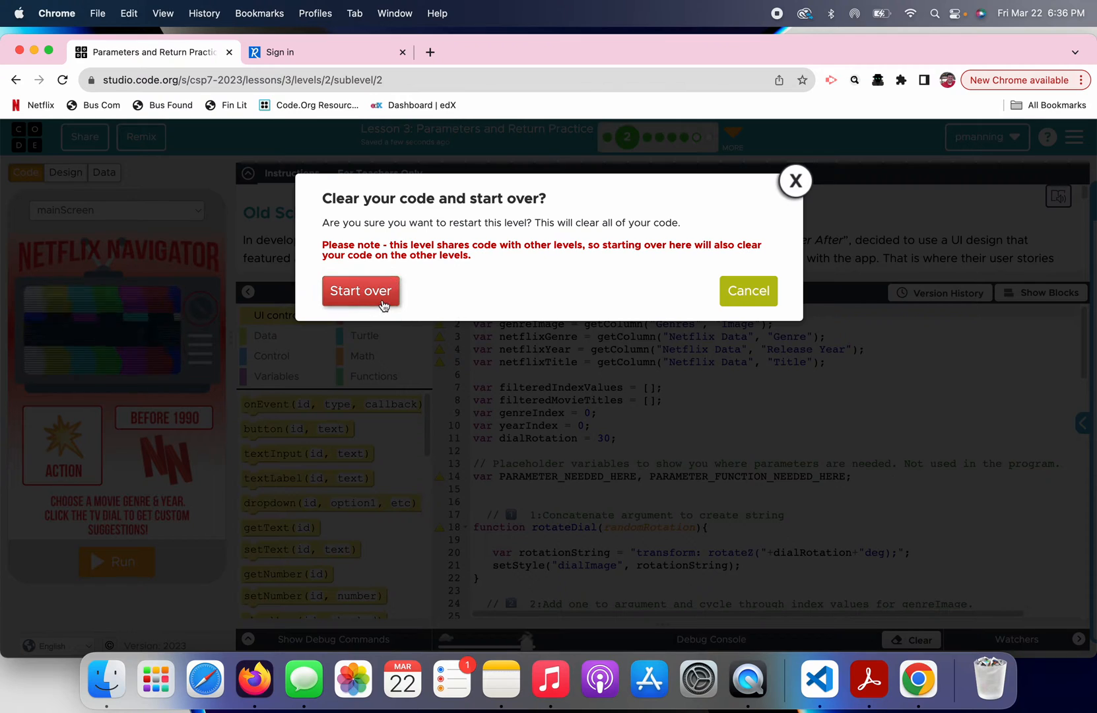
pyautogui.click(361, 291)
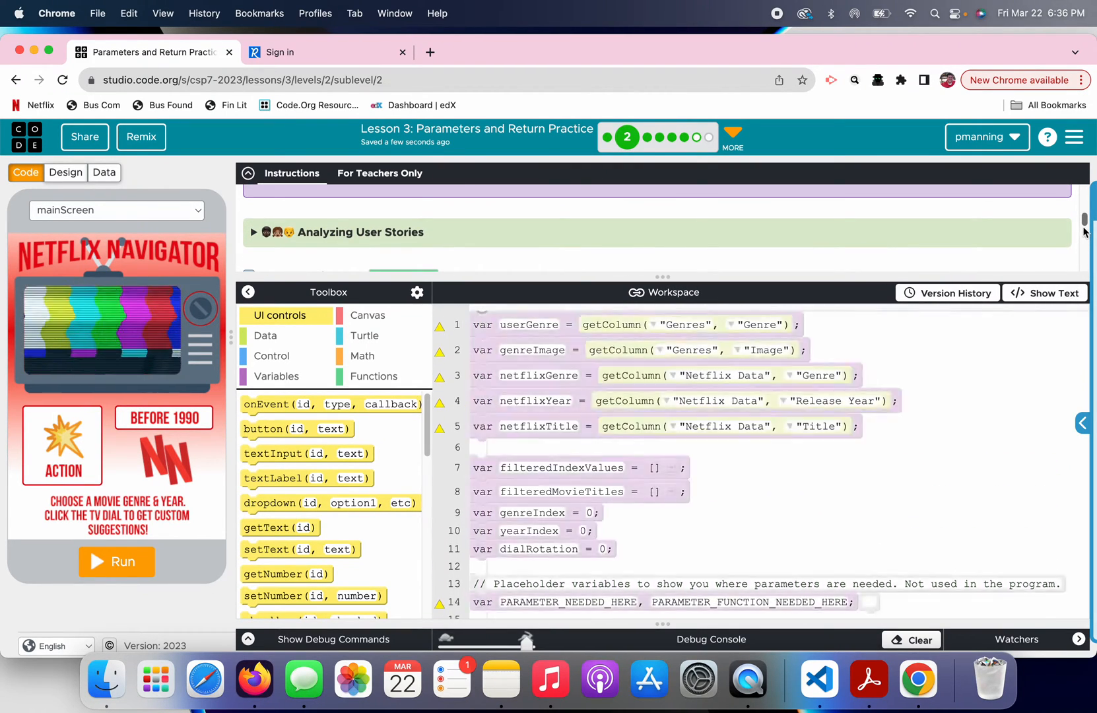
pyautogui.scroll(-3)
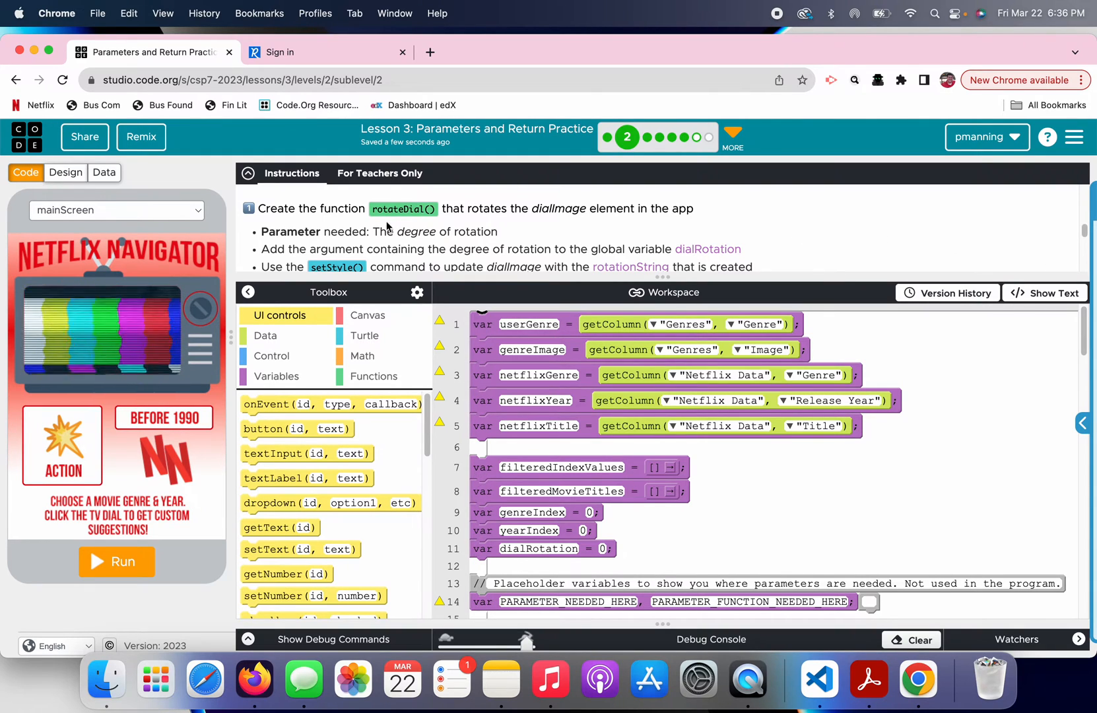
pyautogui.click(65, 172)
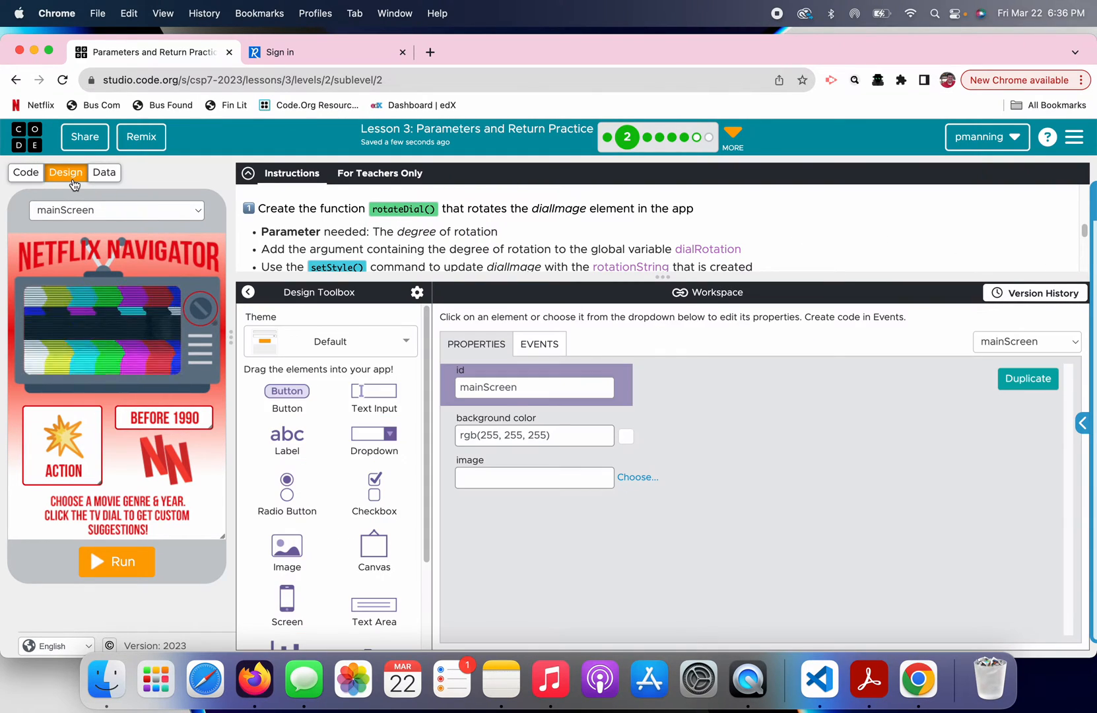
pyautogui.moveTo(203, 310)
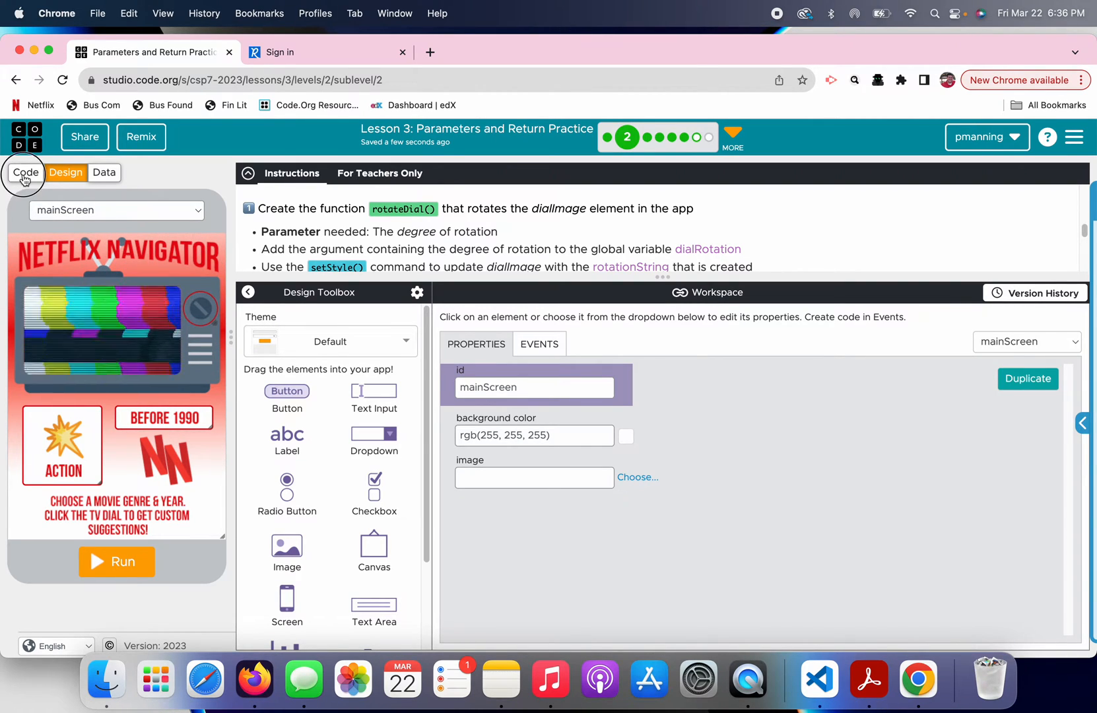
pyautogui.click(26, 173)
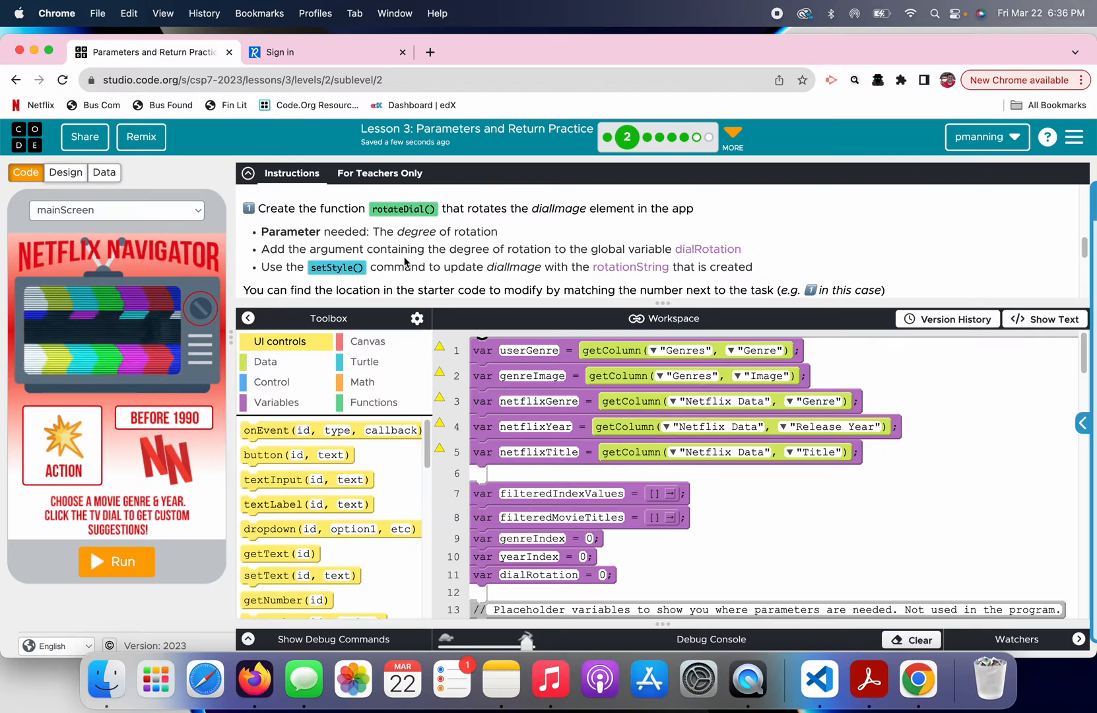
pyautogui.moveTo(684, 250)
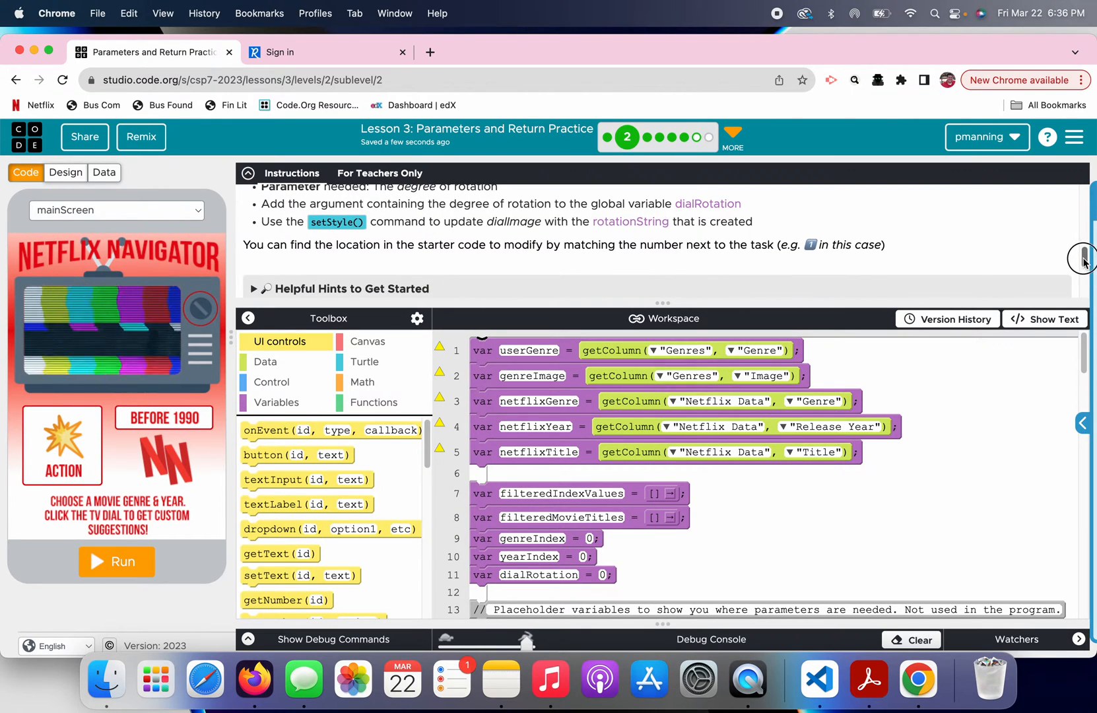
pyautogui.moveTo(1063, 319)
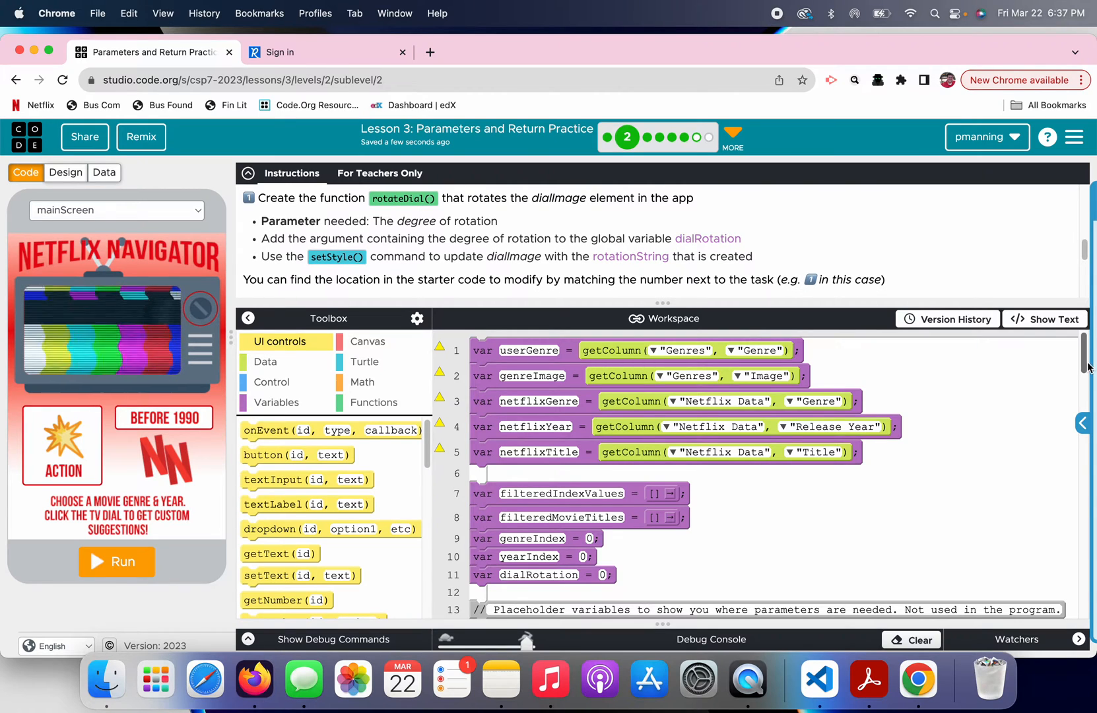
pyautogui.scroll(-3)
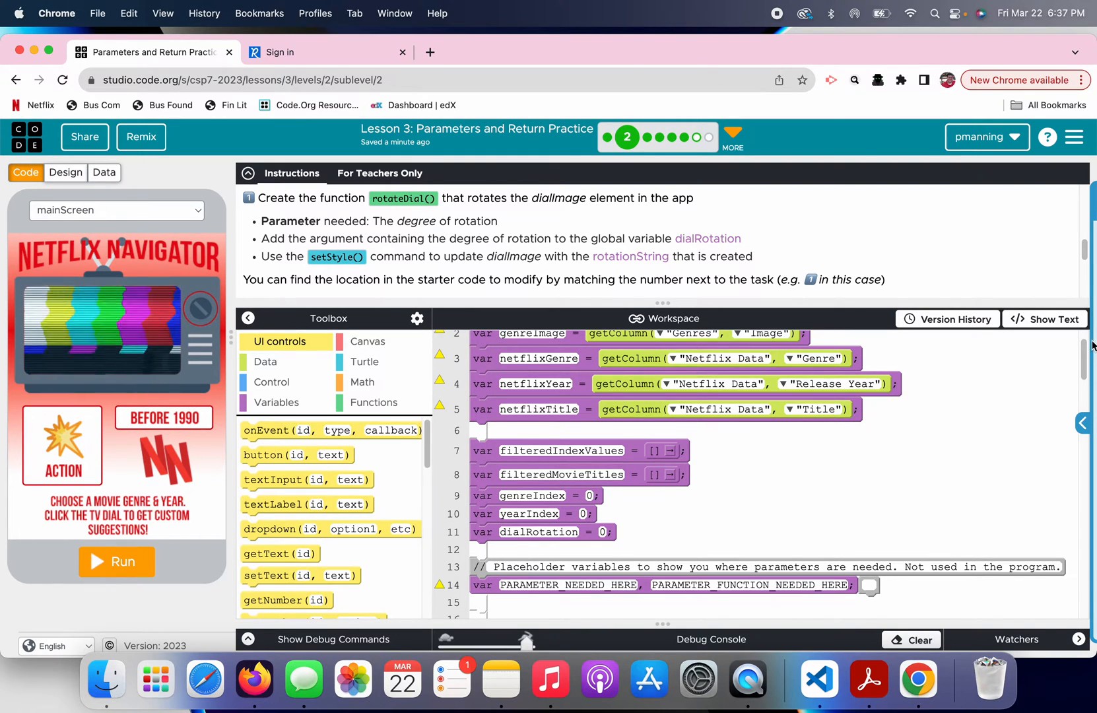
pyautogui.scroll(-3)
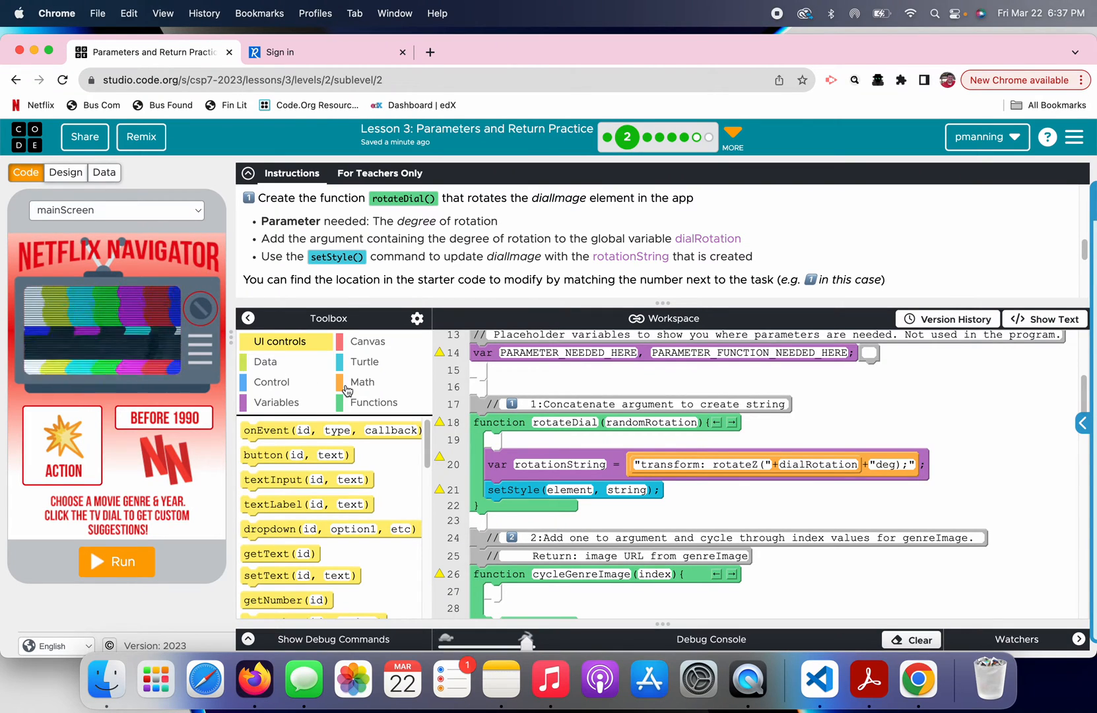
# Add the statement dialRotation = dialRotation + 30 at the top of rotateDial.
pyautogui.click(276, 402)
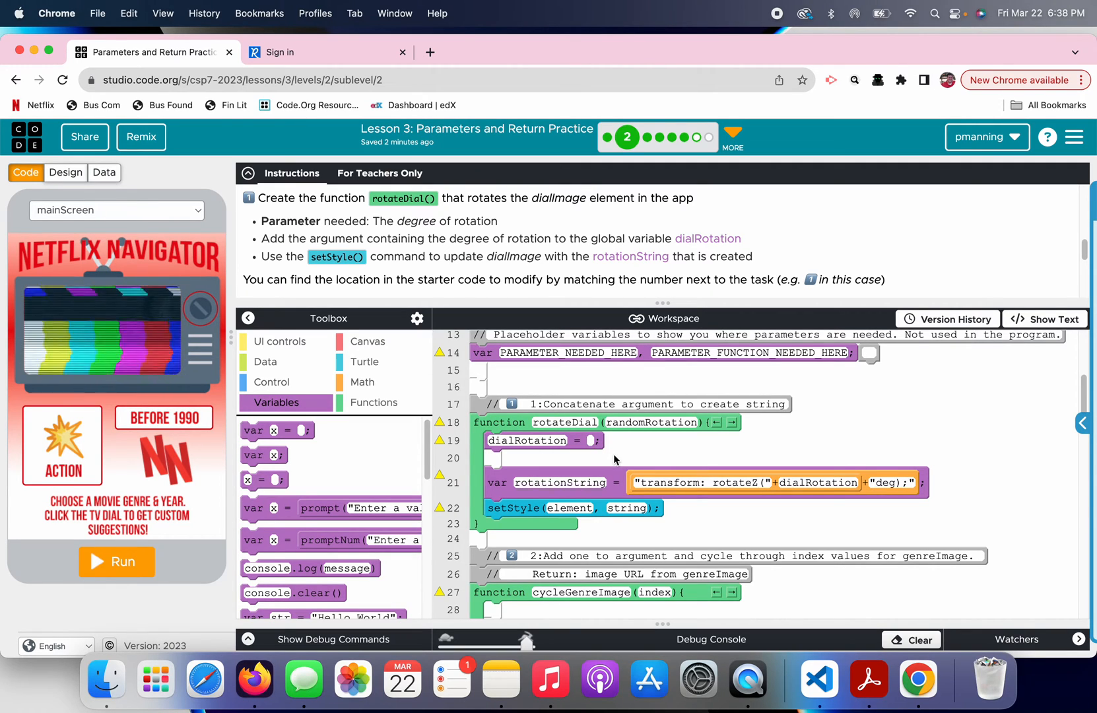
pyautogui.write('dialRotation')
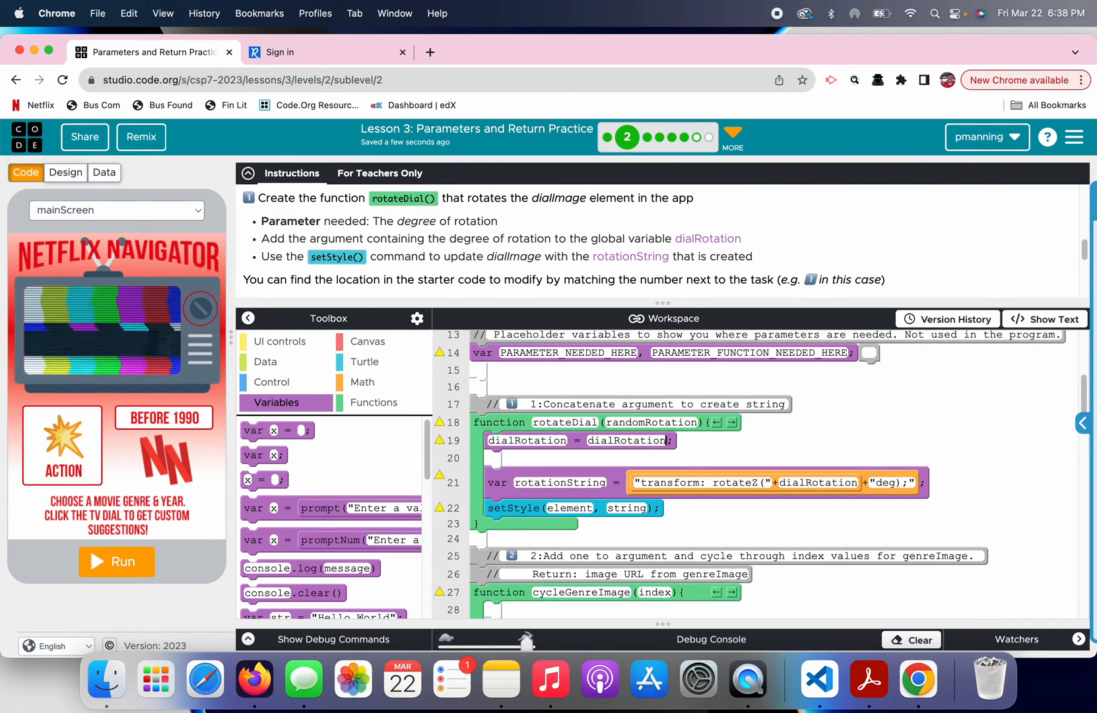
pyautogui.write('+')
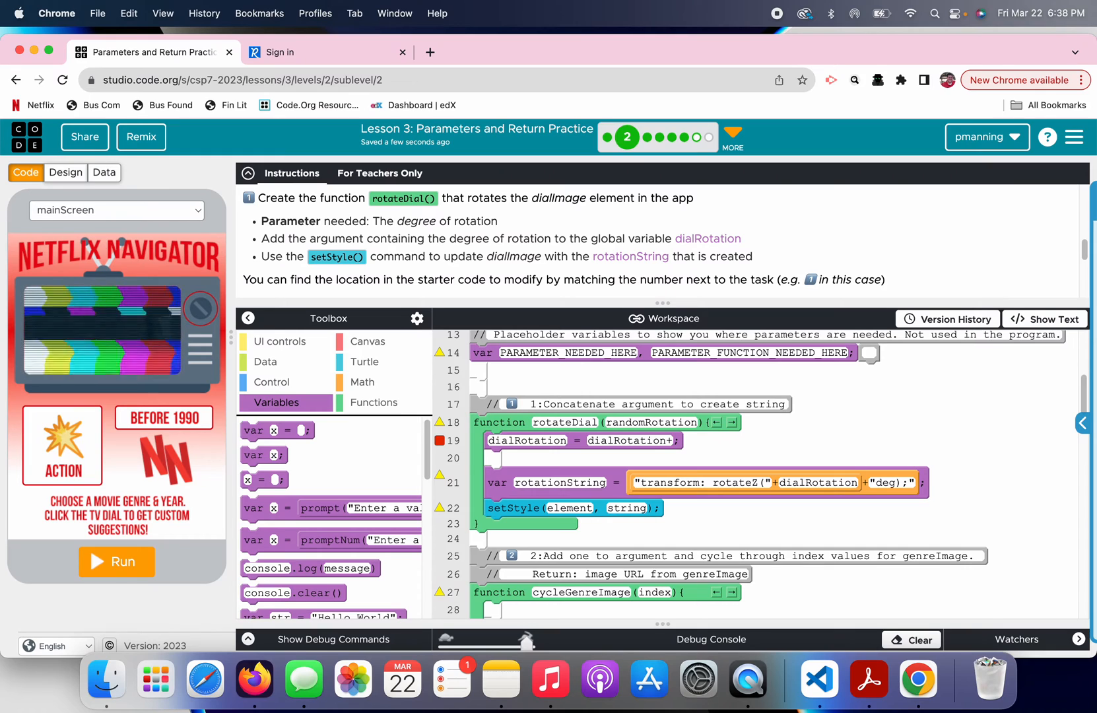
pyautogui.write('30')
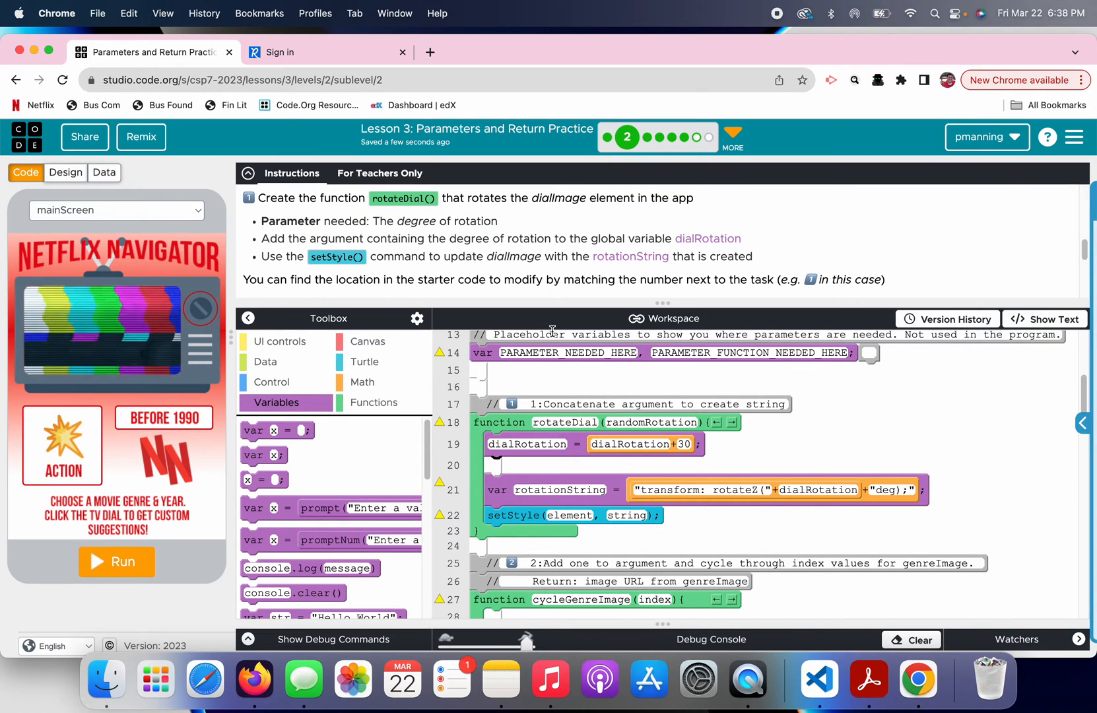
# Fill setStyle's arguments with "dialImage" and rotationString.
pyautogui.scroll(-3)
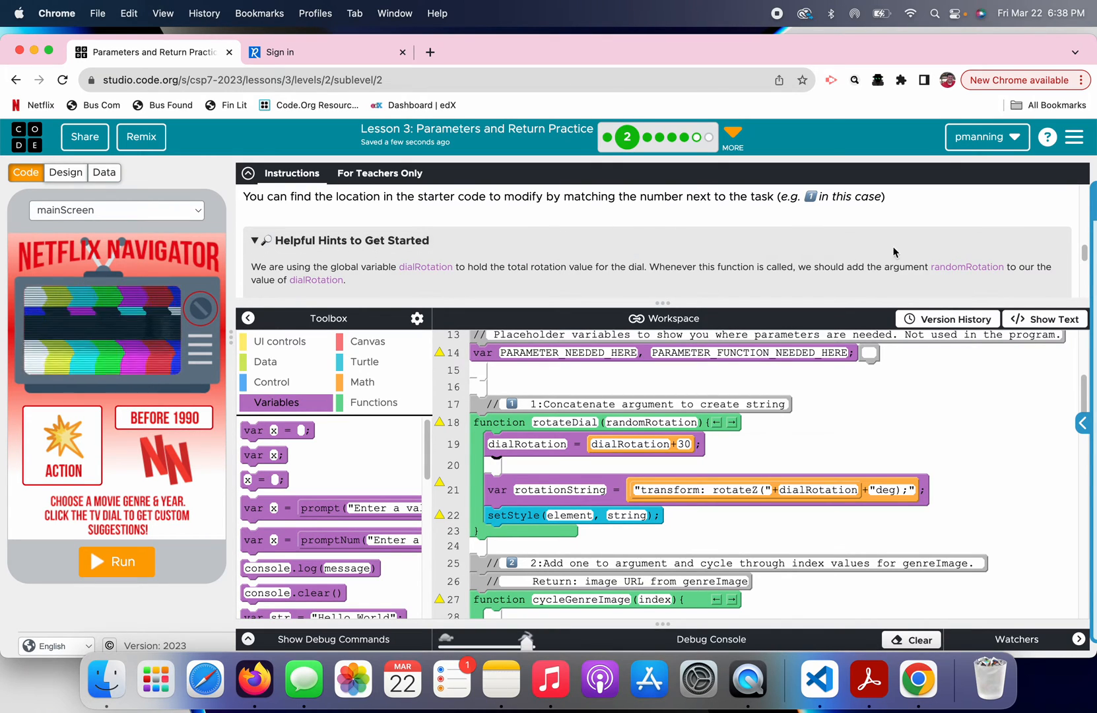
pyautogui.scroll(-3)
pyautogui.write('"')
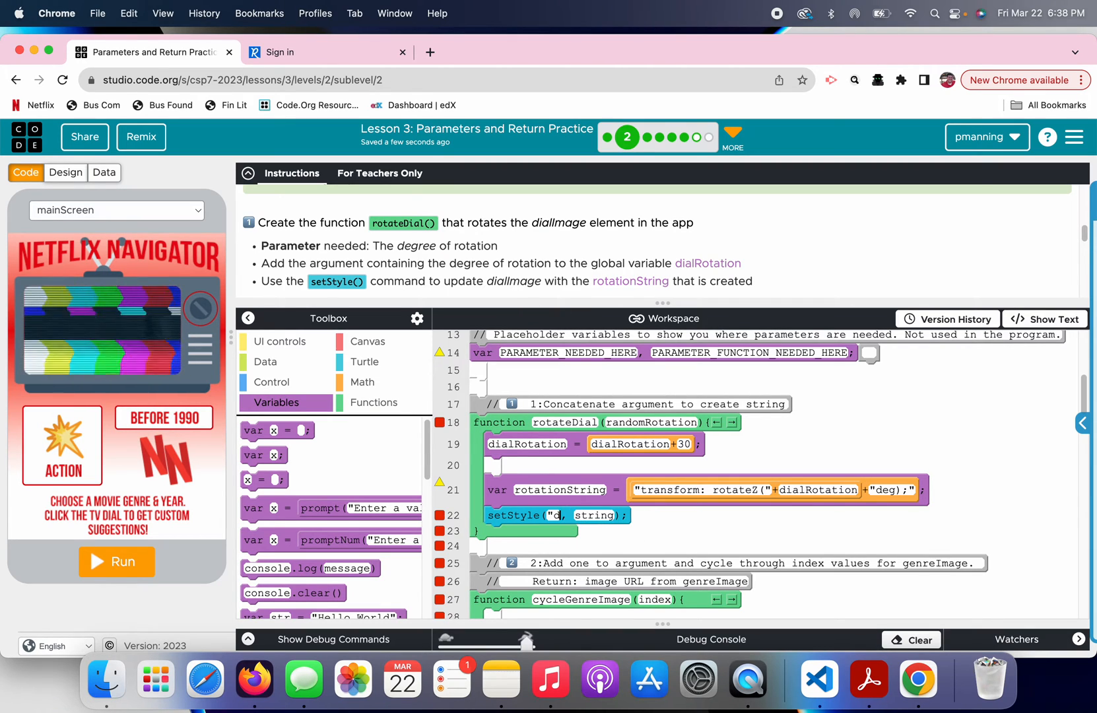
pyautogui.write('dialImage"')
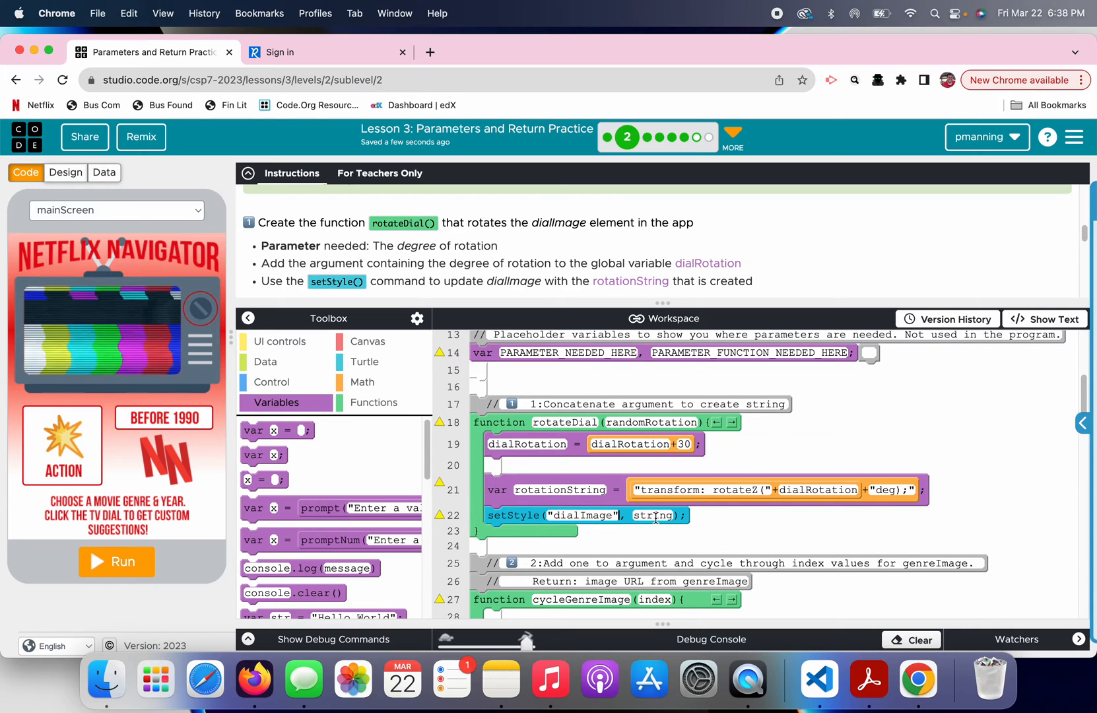
pyautogui.doubleClick(652, 516)
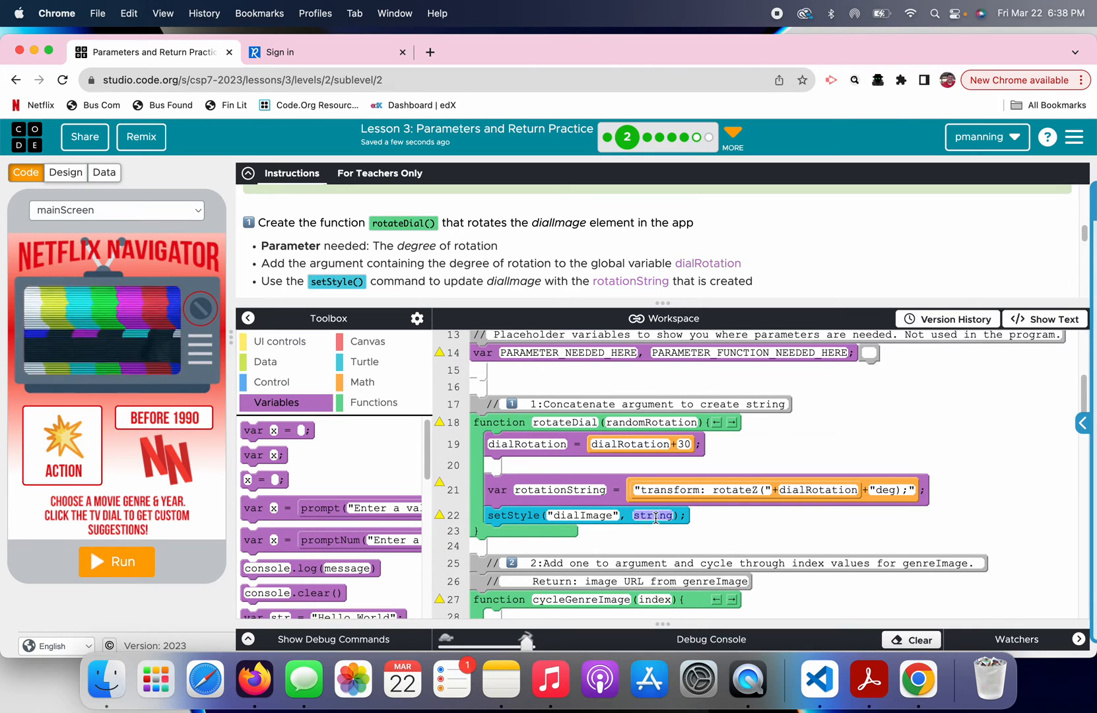
pyautogui.write('rotationS')
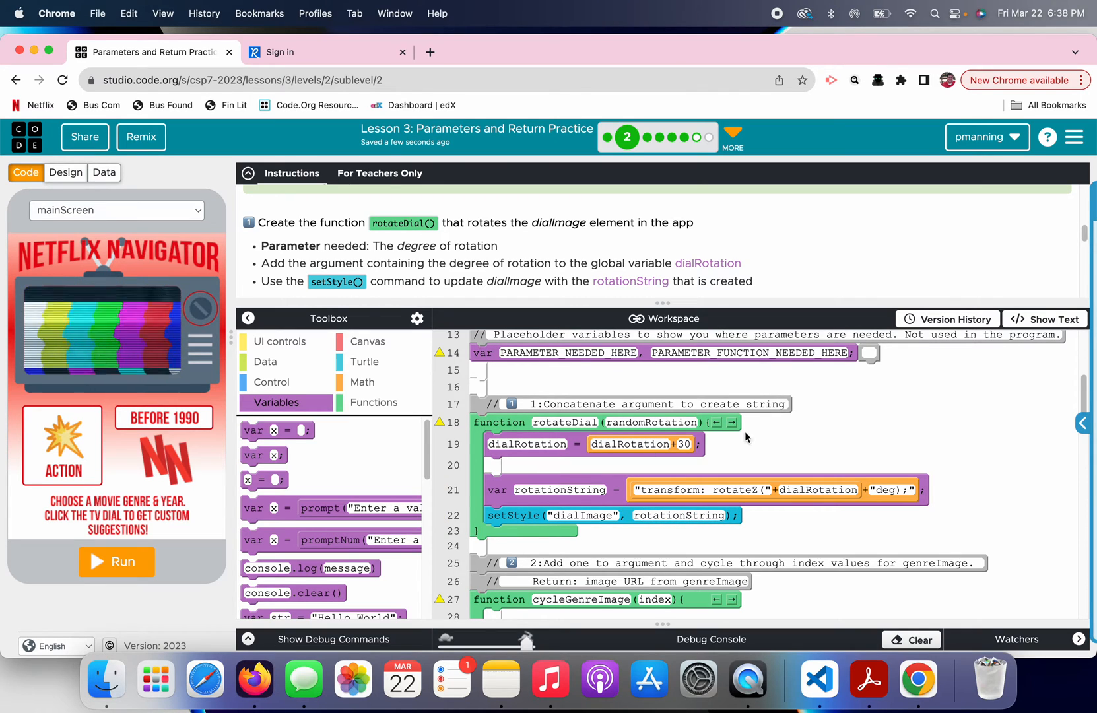
pyautogui.moveTo(1035, 241)
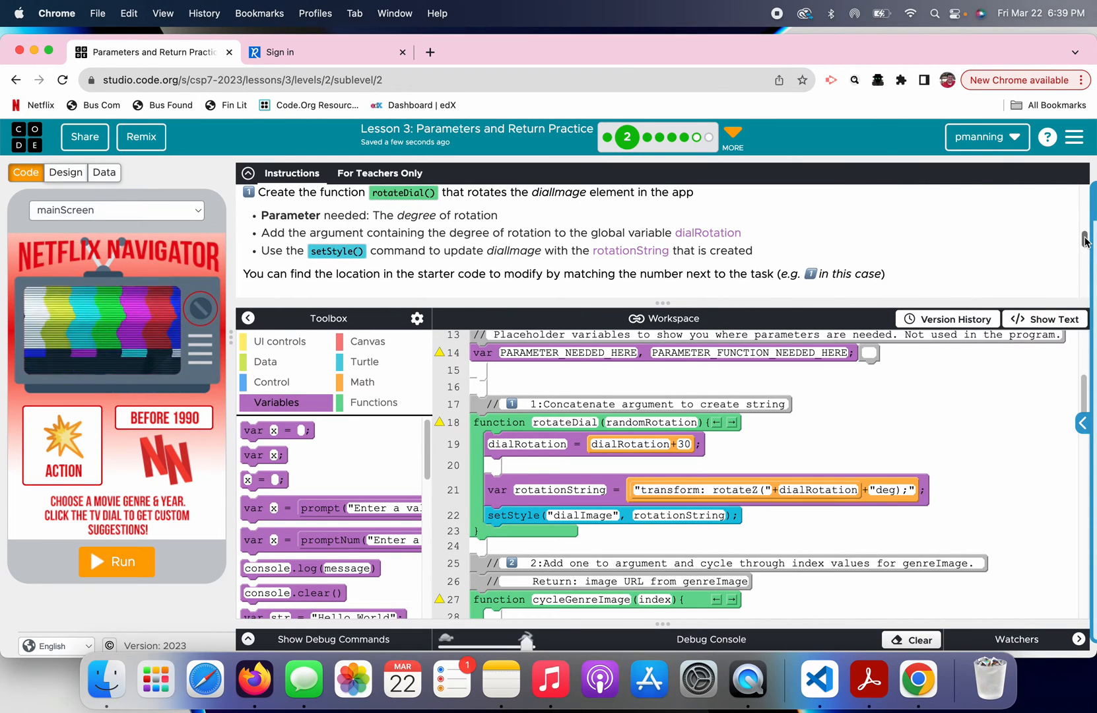
# Change the dialButton onEvent call to rotateDial(dialRotation).
pyautogui.scroll(-3)
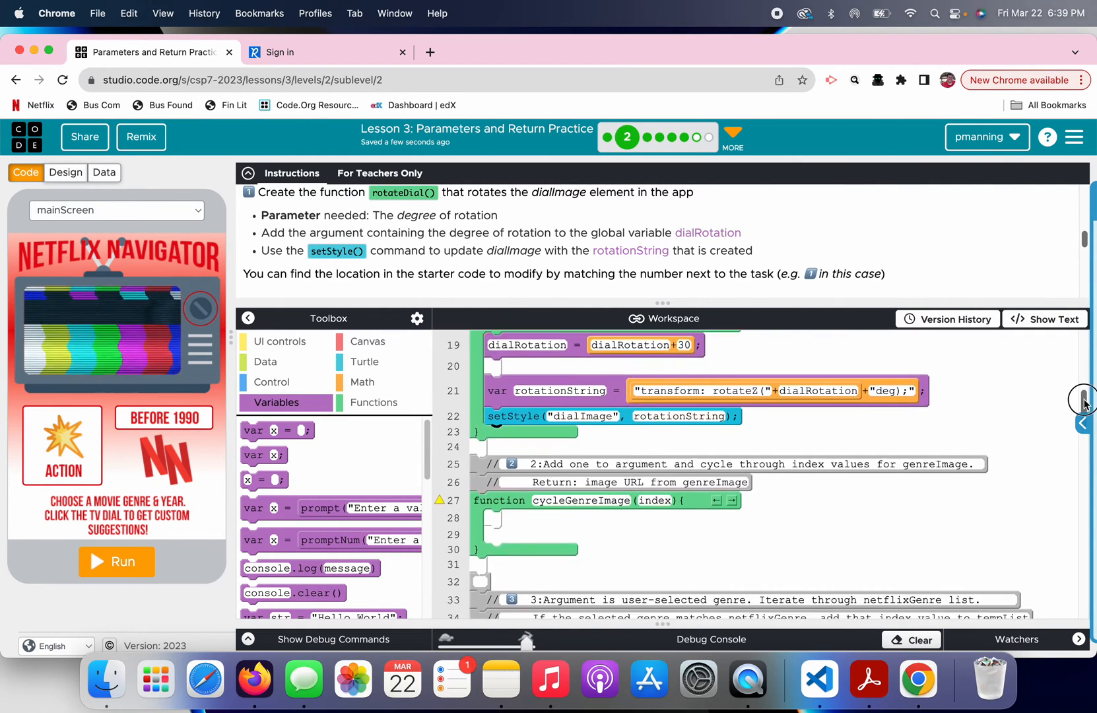
pyautogui.scroll(-3)
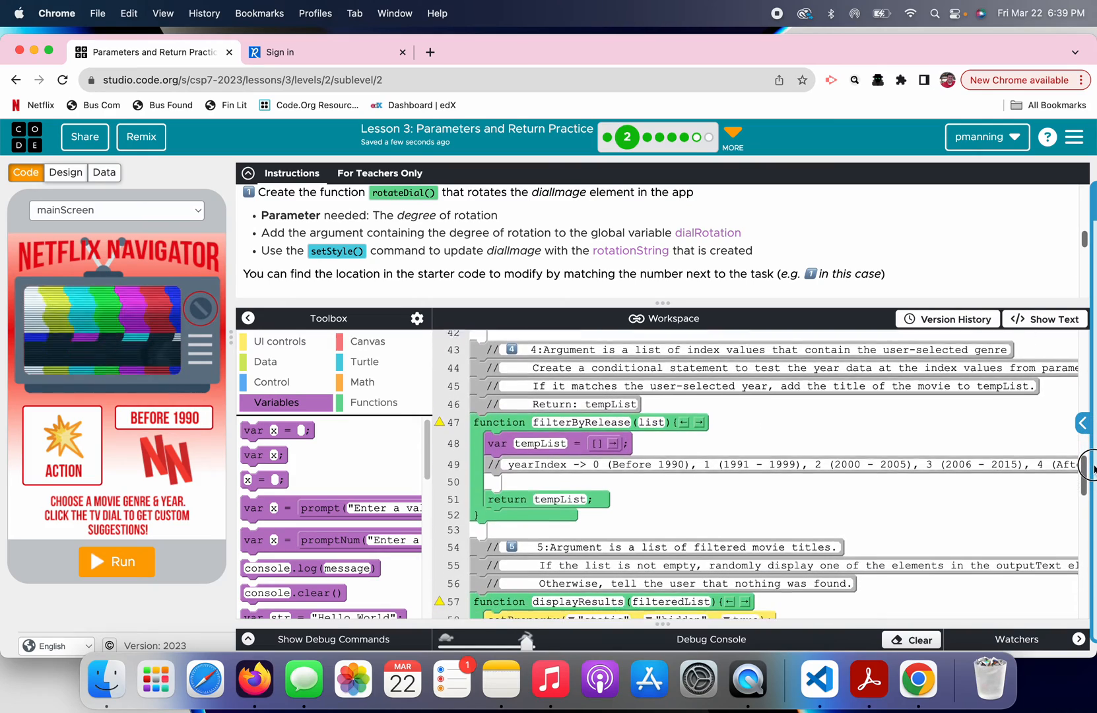
pyautogui.scroll(-3)
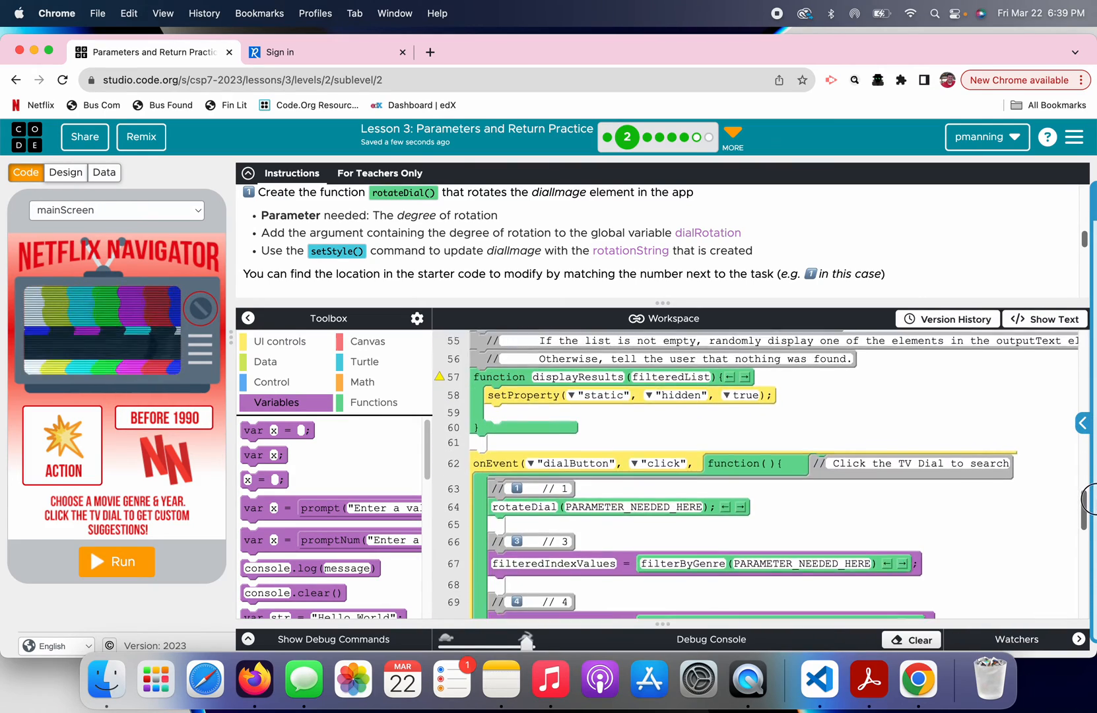
pyautogui.scroll(-3)
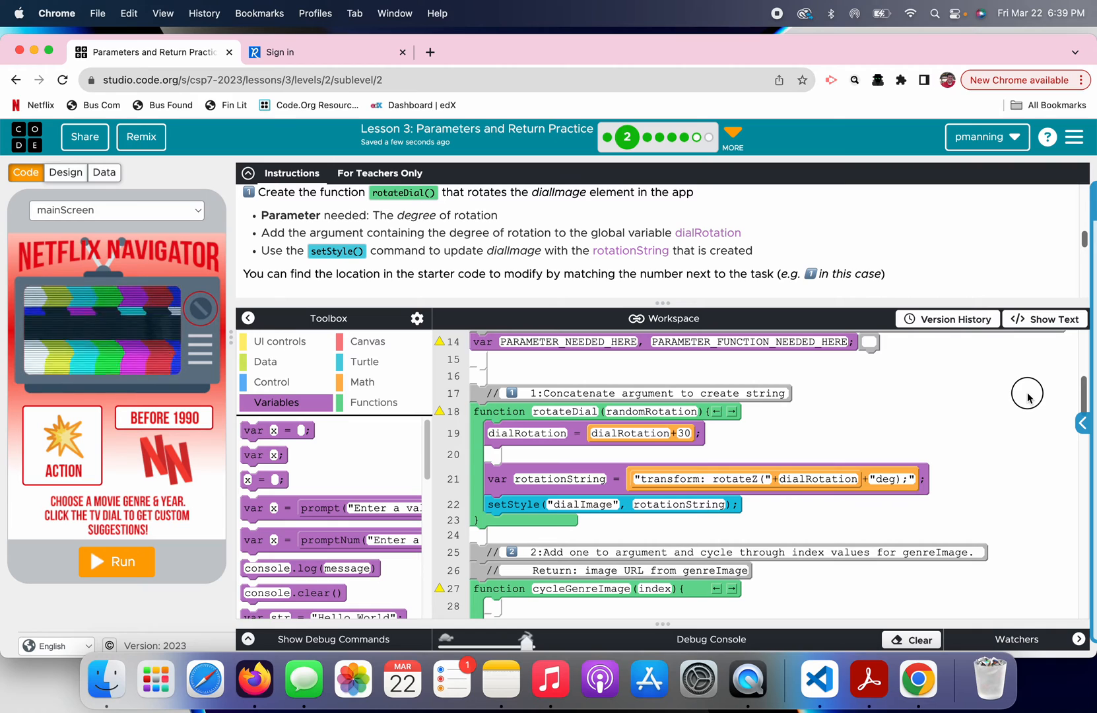
pyautogui.scroll(-3)
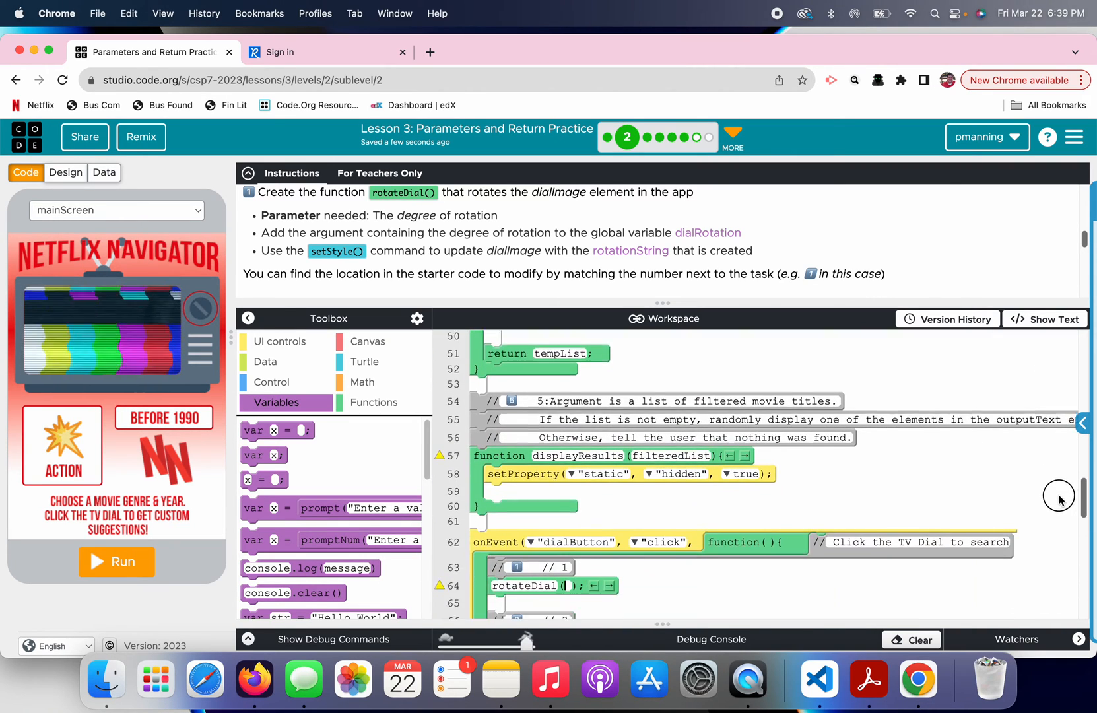
pyautogui.scroll(-3)
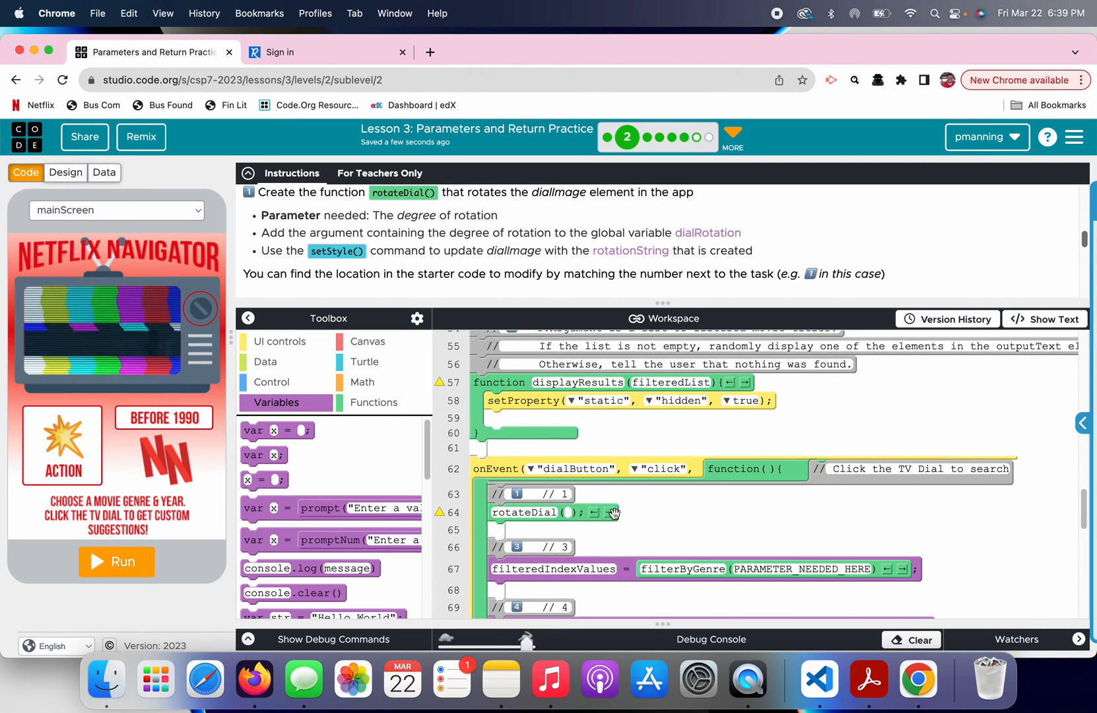
pyautogui.write('dialRotation')
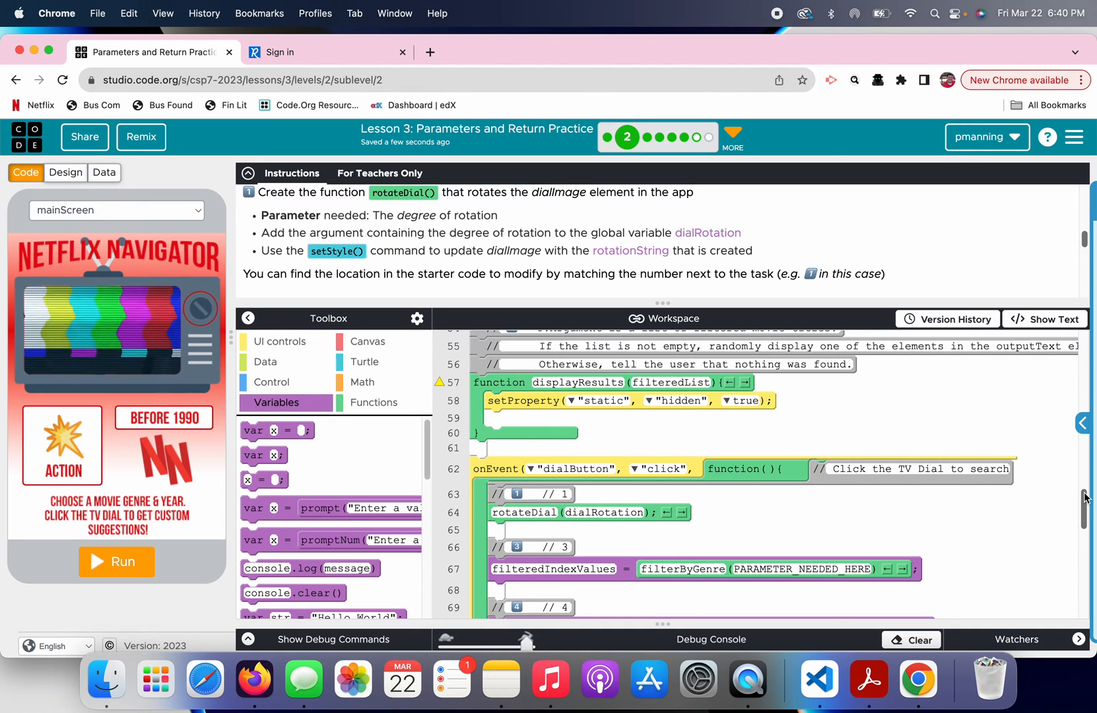
# Rotate the TV dial twice in the running app to confirm it turns.
pyautogui.scroll(-3)
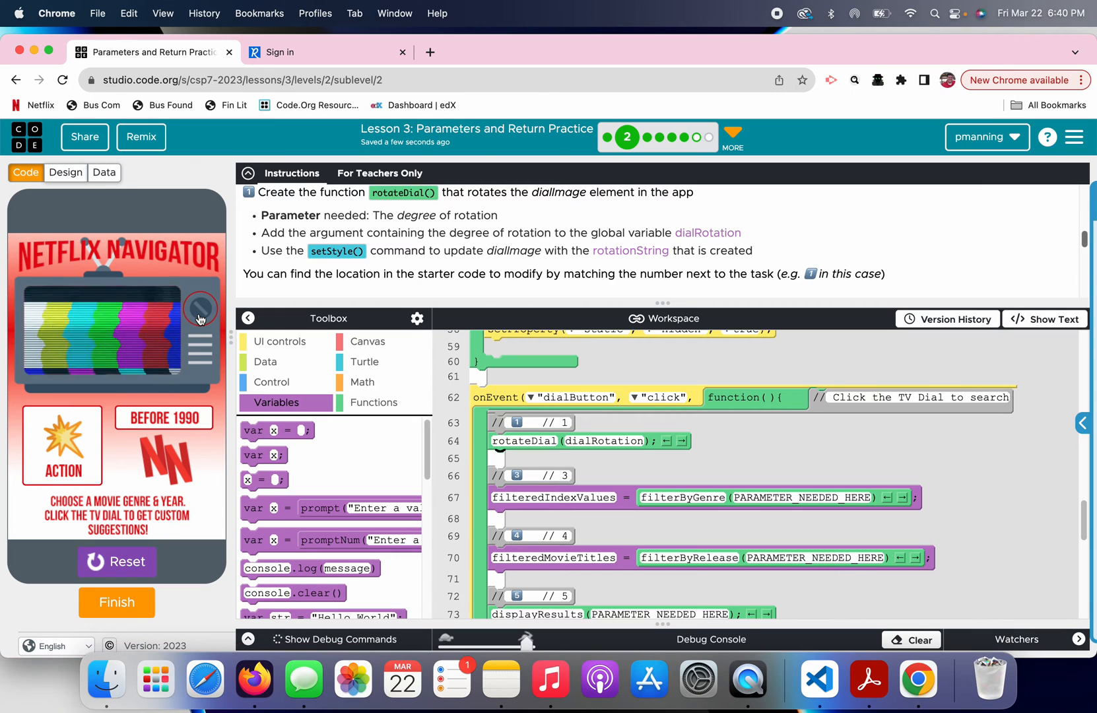
pyautogui.click(200, 313)
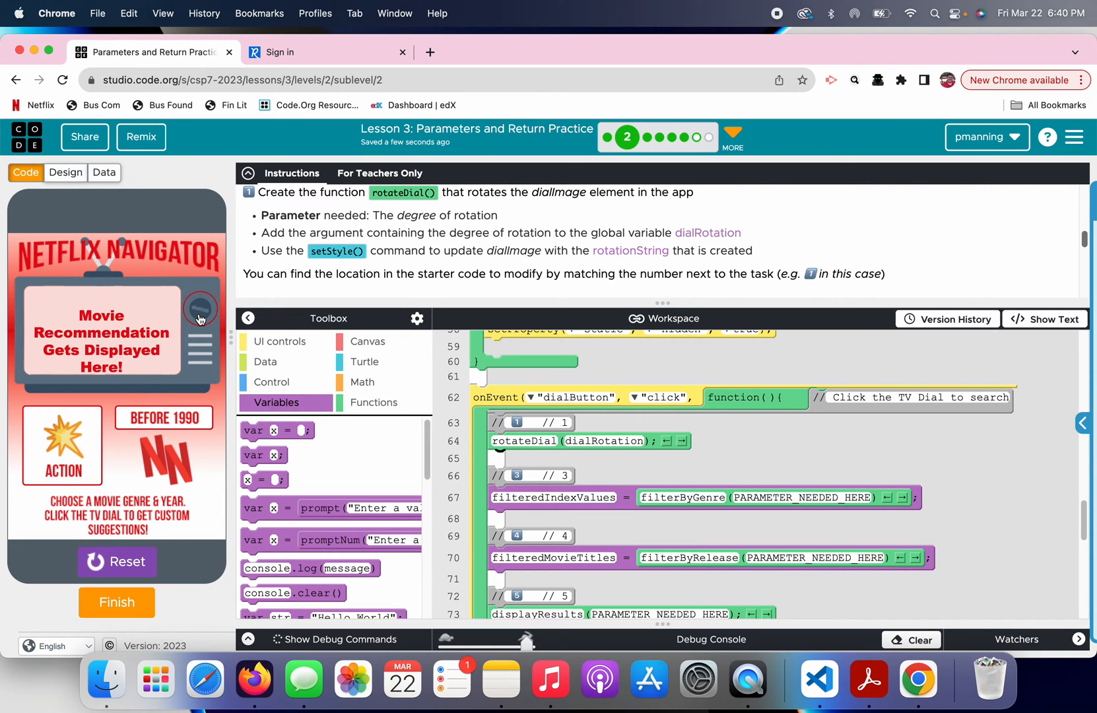
pyautogui.click(200, 318)
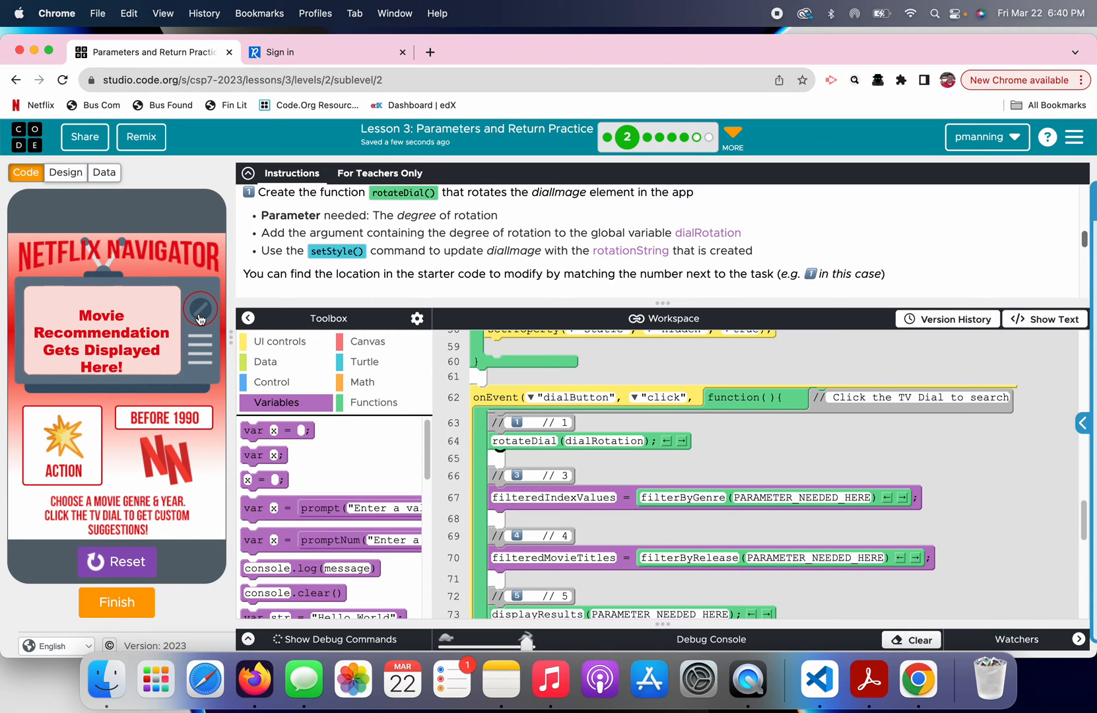
pyautogui.moveTo(198, 305)
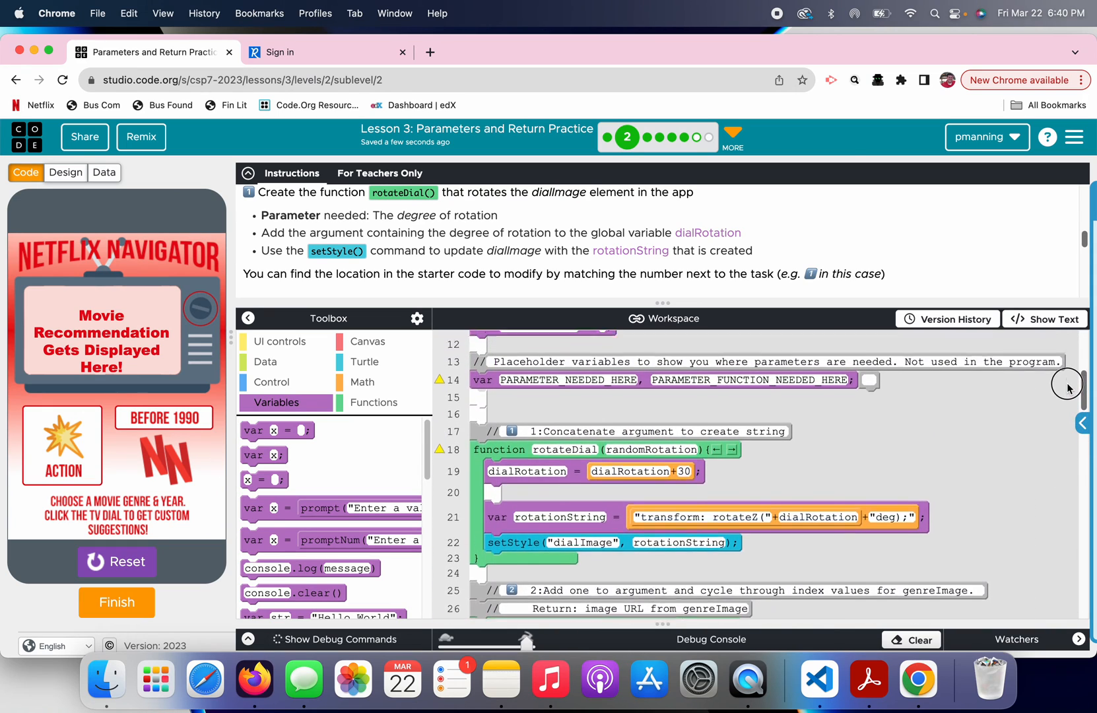
# Replace dialRotation + 30 with randomNumber(0, 360) and test the dial.
pyautogui.scroll(-3)
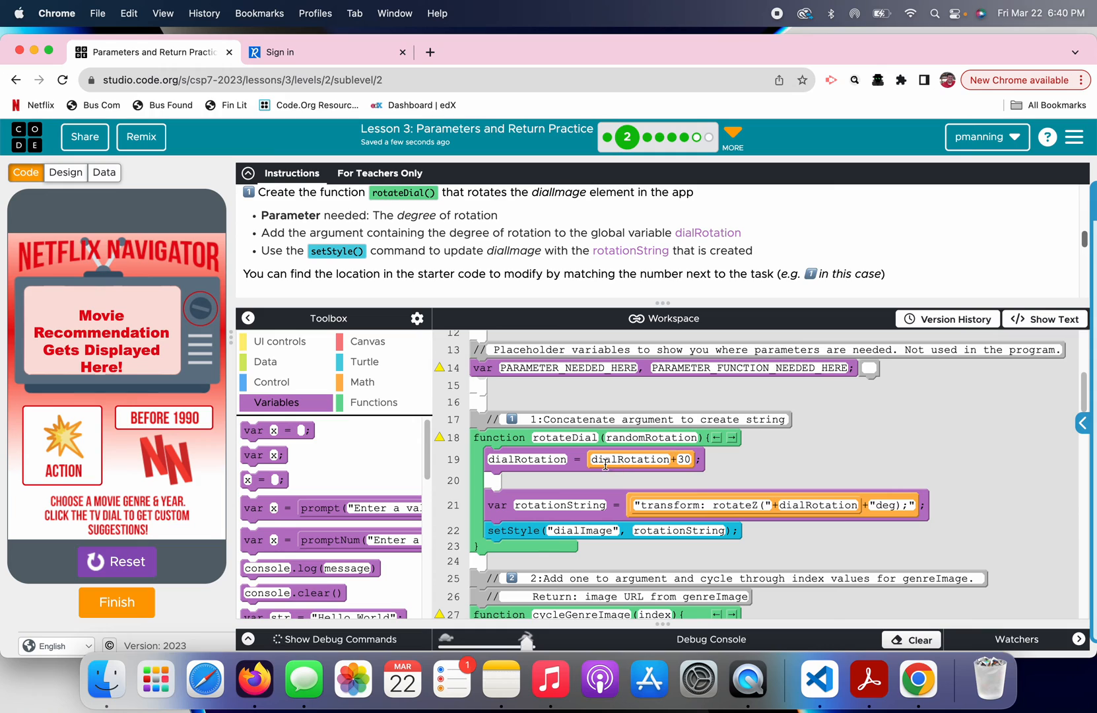
pyautogui.moveTo(654, 469)
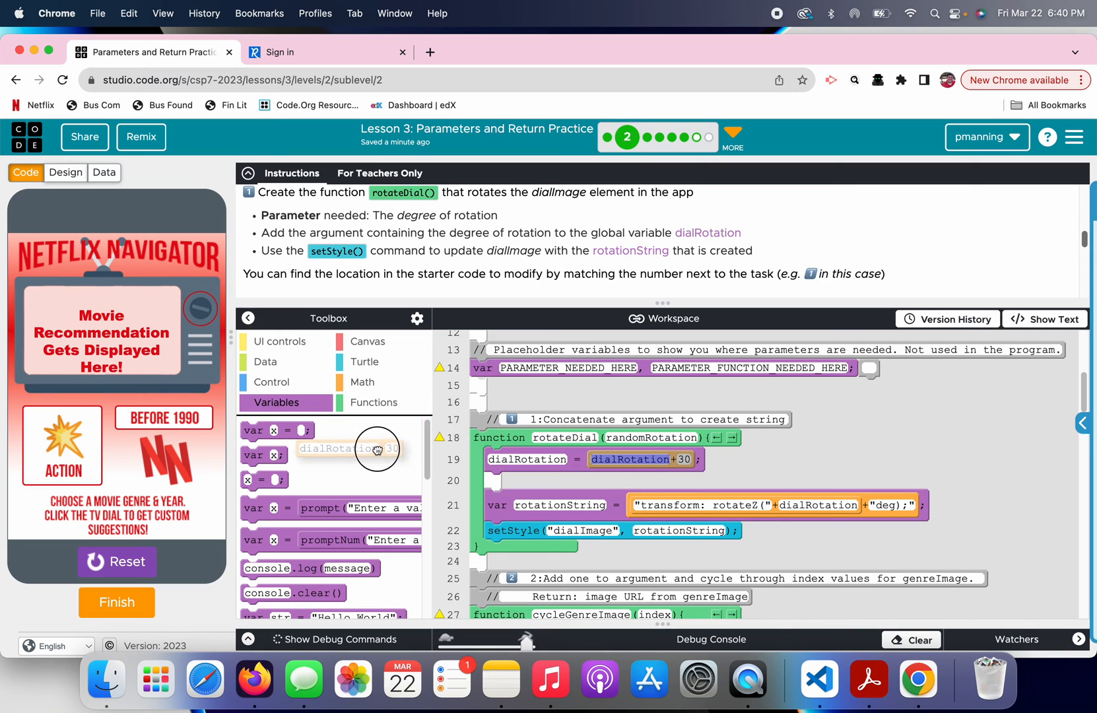
pyautogui.click(361, 382)
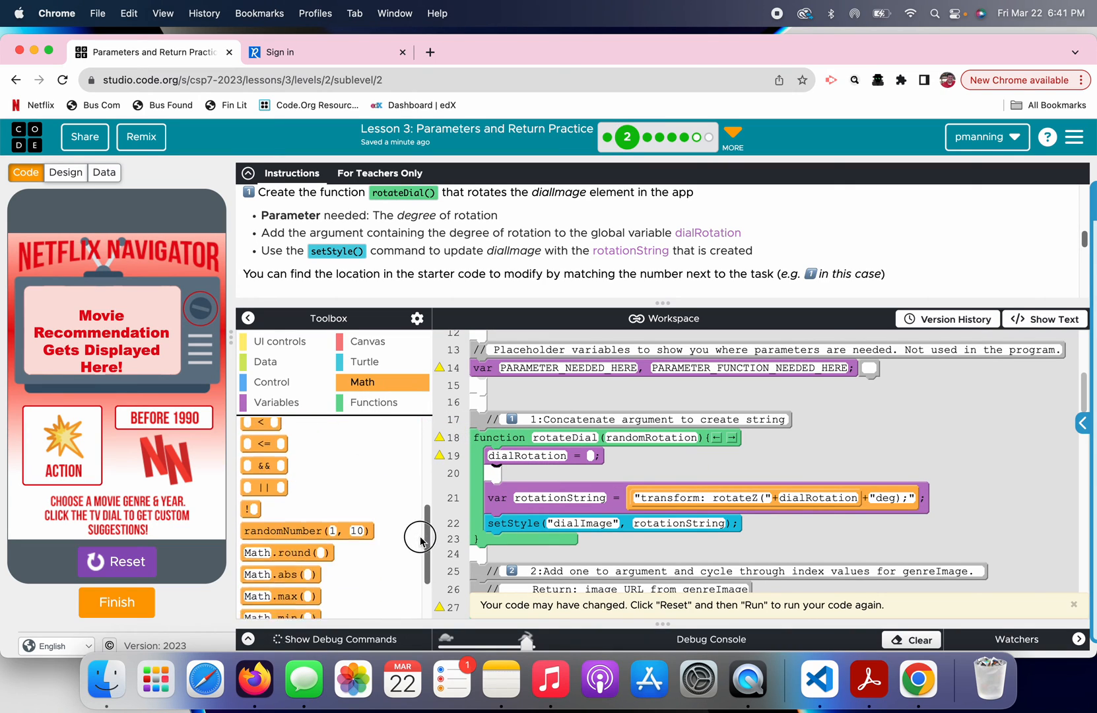
pyautogui.moveTo(305, 530); pyautogui.dragTo(625, 466)
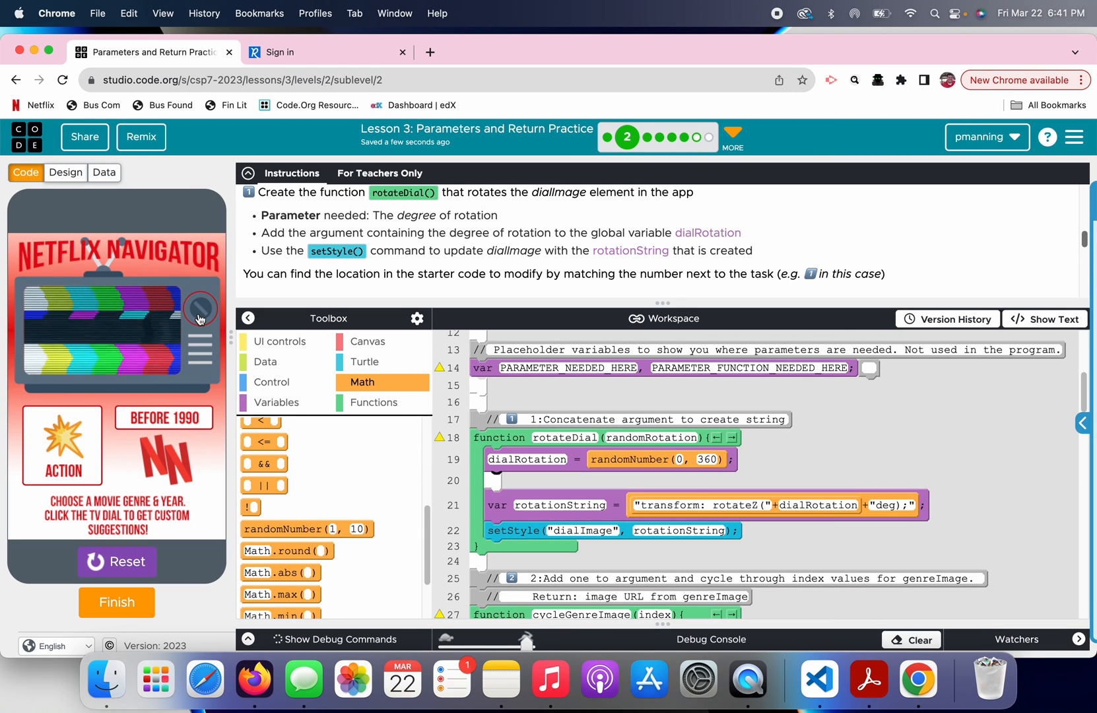
pyautogui.click(199, 315)
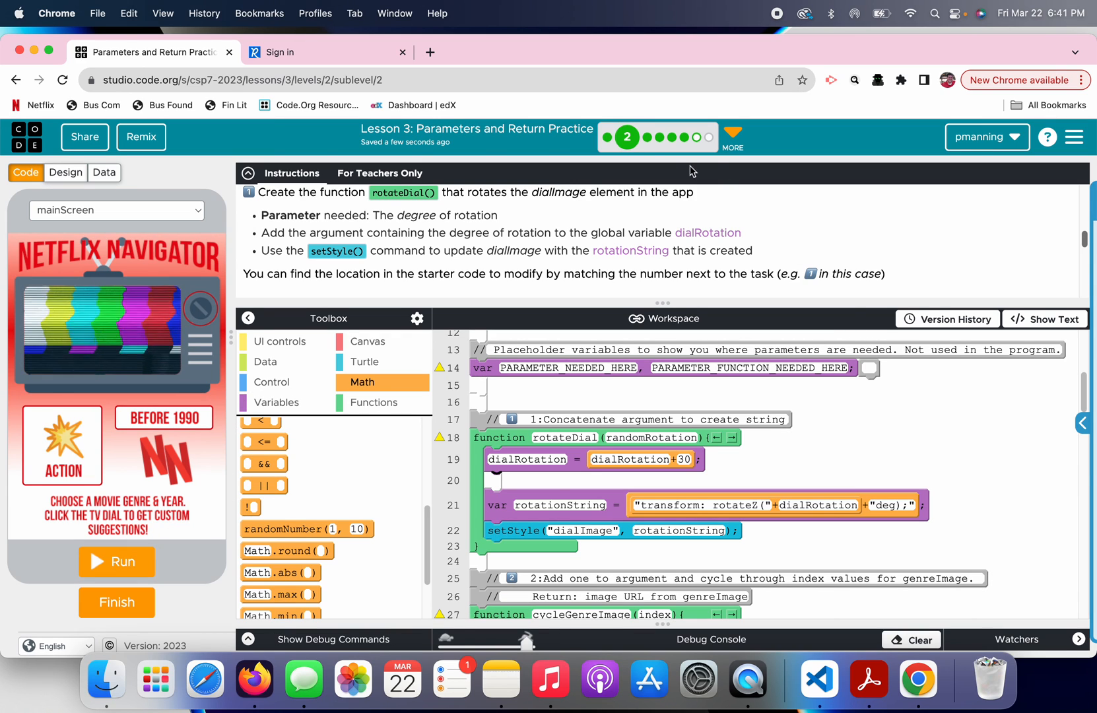
pyautogui.moveTo(198, 308)
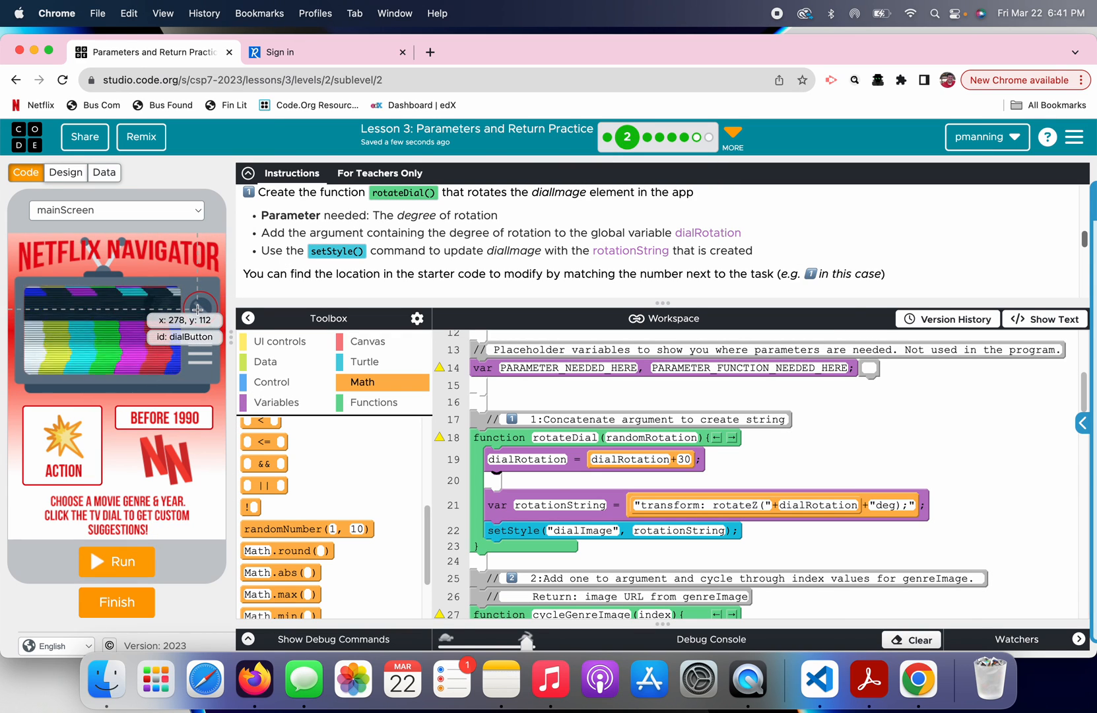
pyautogui.moveTo(303, 254)
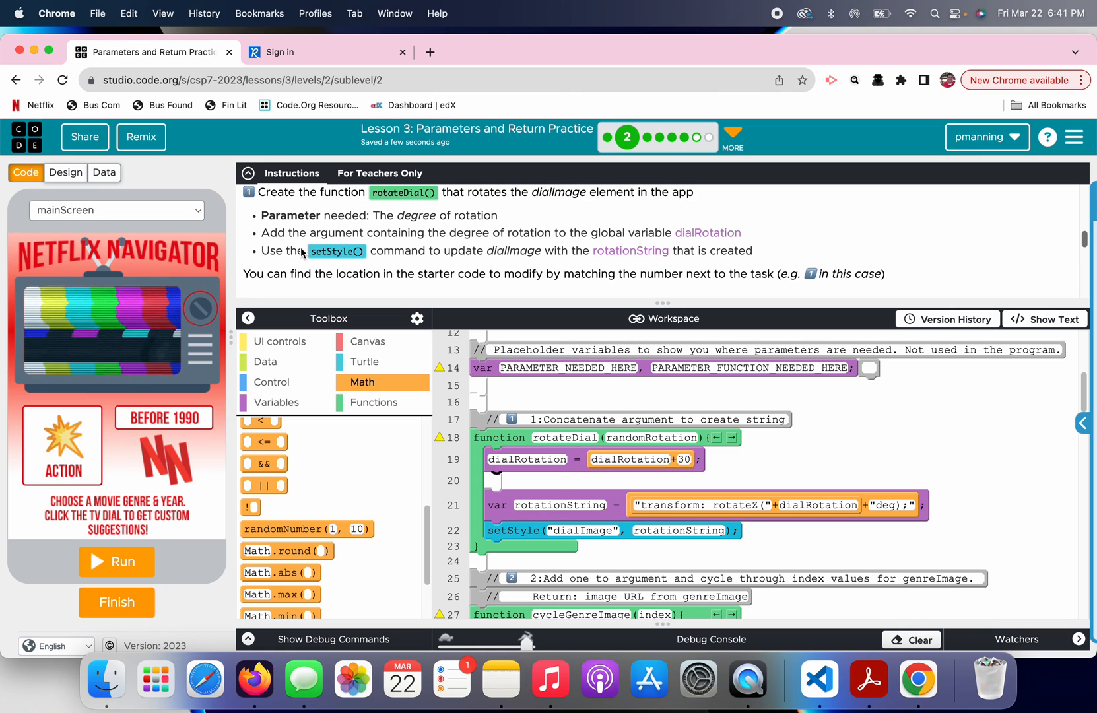
pyautogui.moveTo(554, 306)
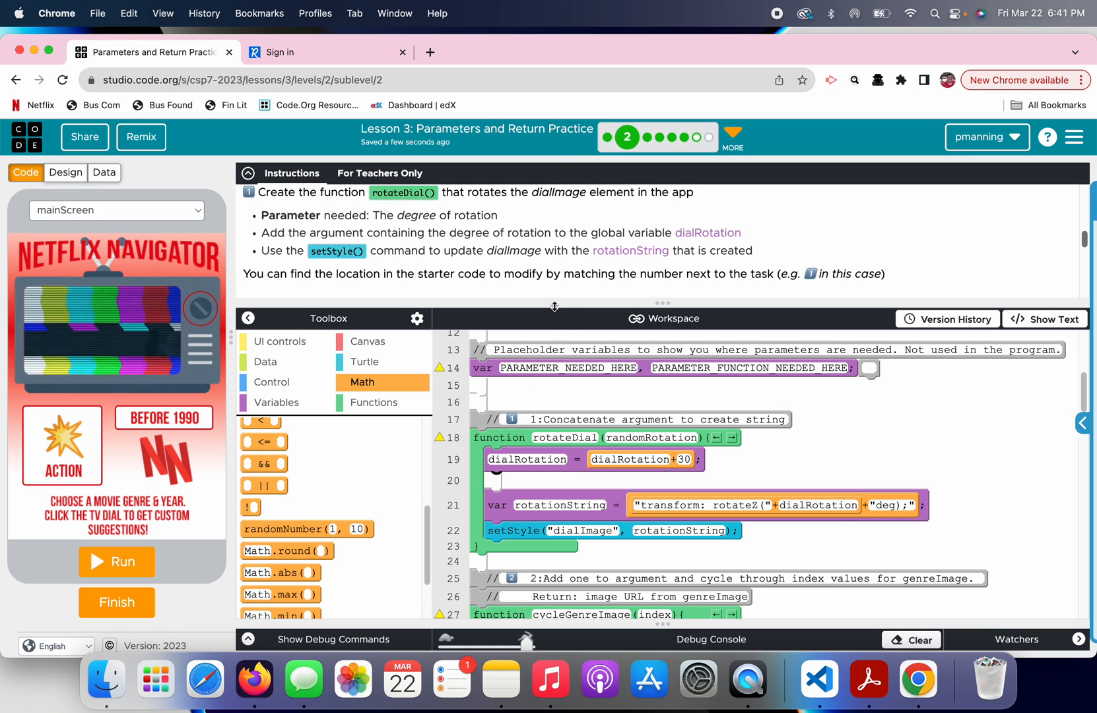
pyautogui.moveTo(627, 137)
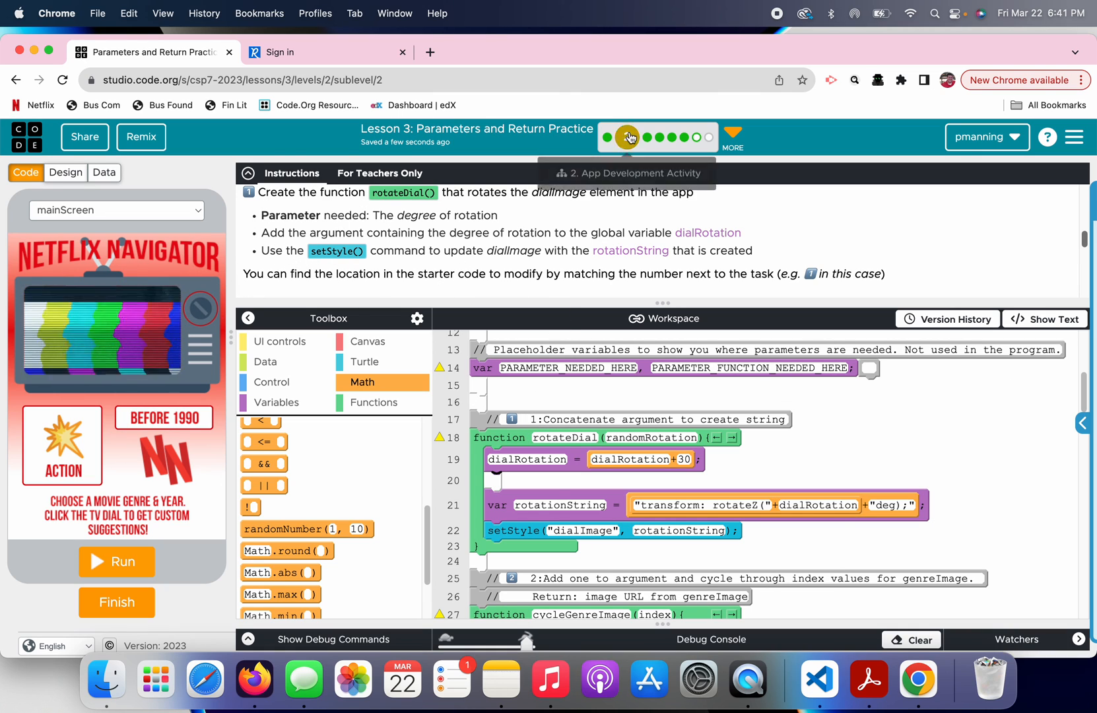